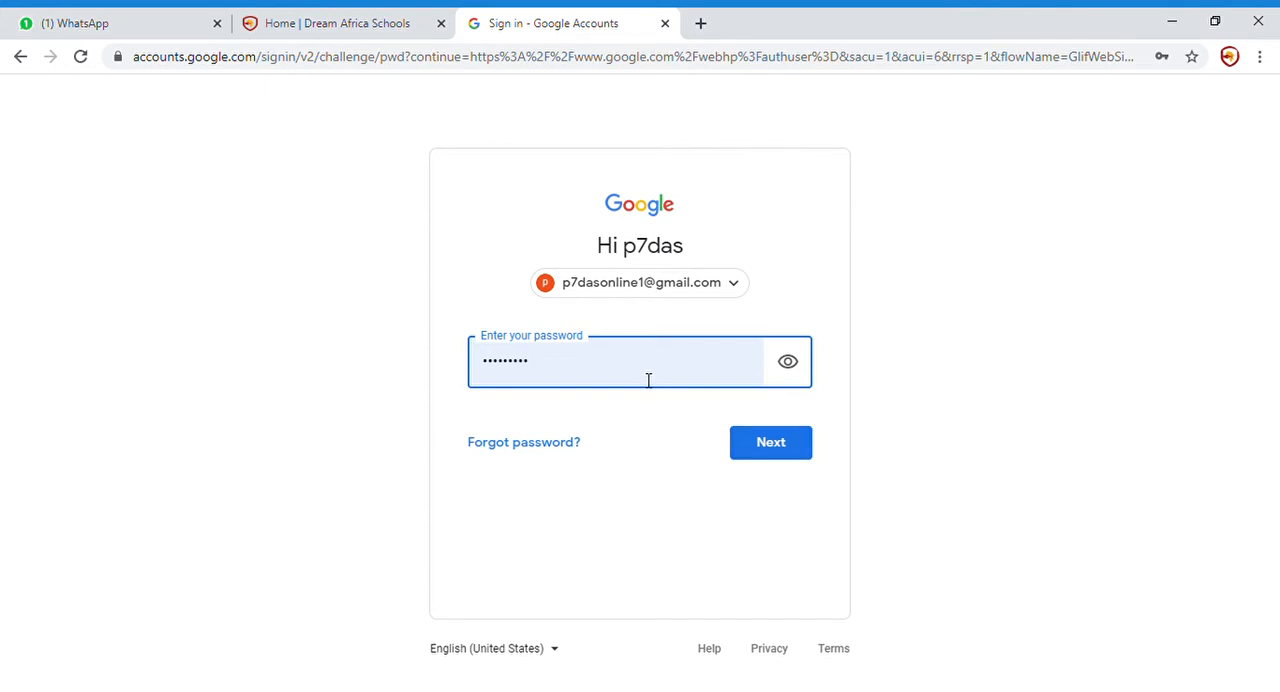
pyautogui.moveTo(711, 469)
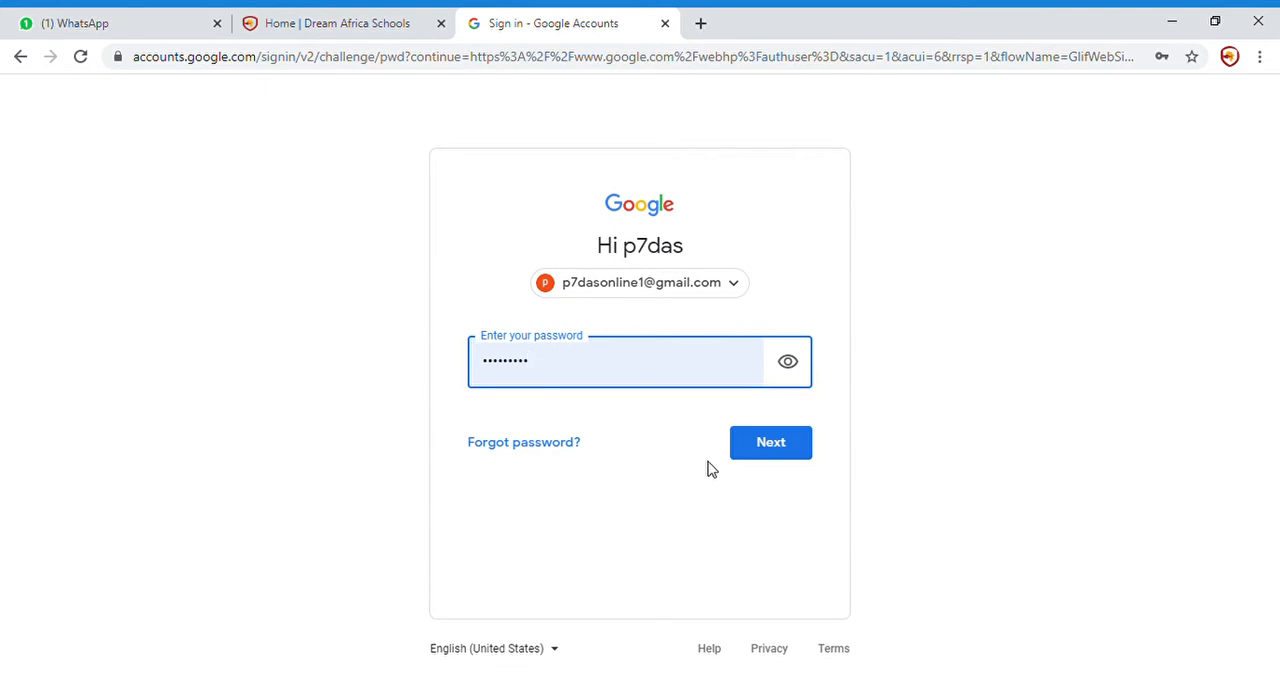
# Submit the entered password to complete signing in to the Google account.
pyautogui.click(770, 442)
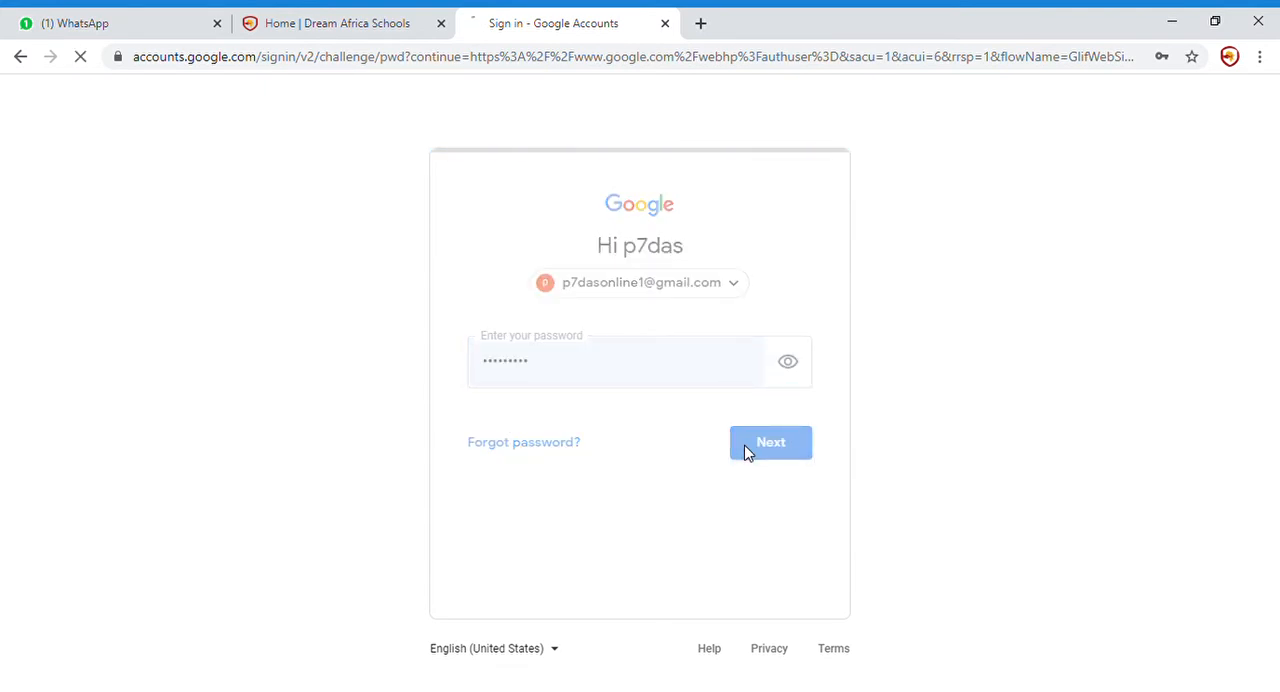
pyautogui.click(770, 442)
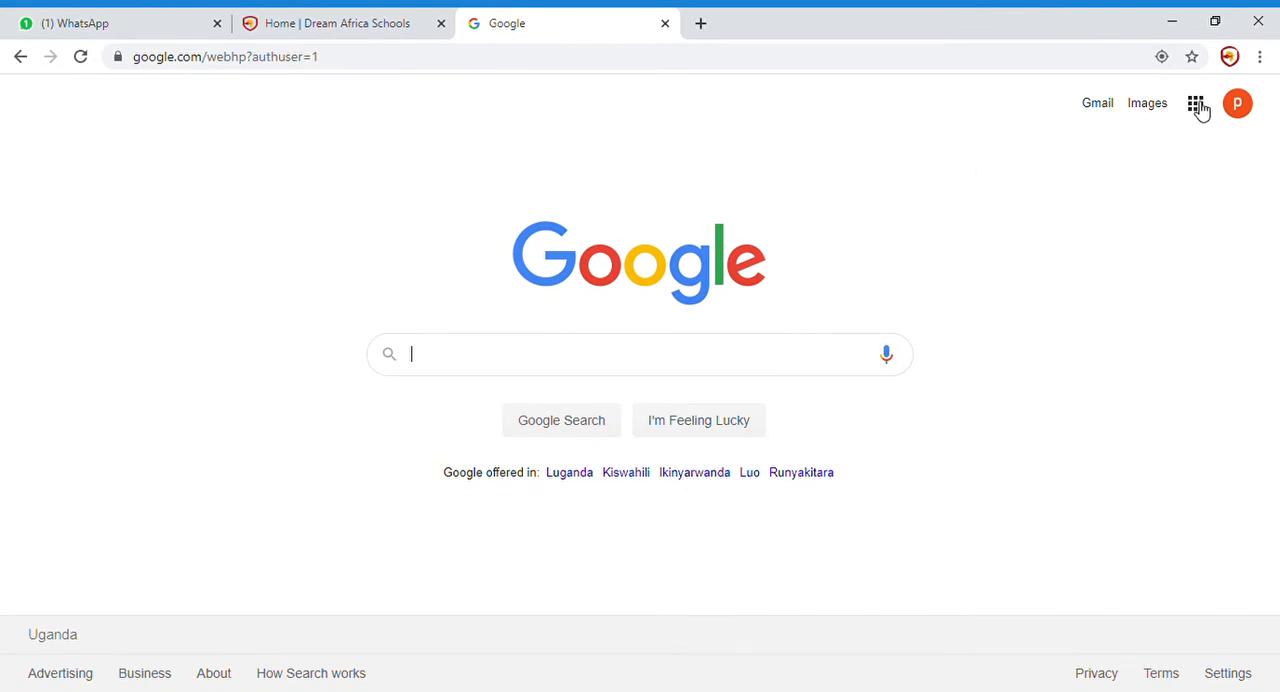
# Launch Classroom from the Google apps grid on the homepage.
pyautogui.click(1195, 103)
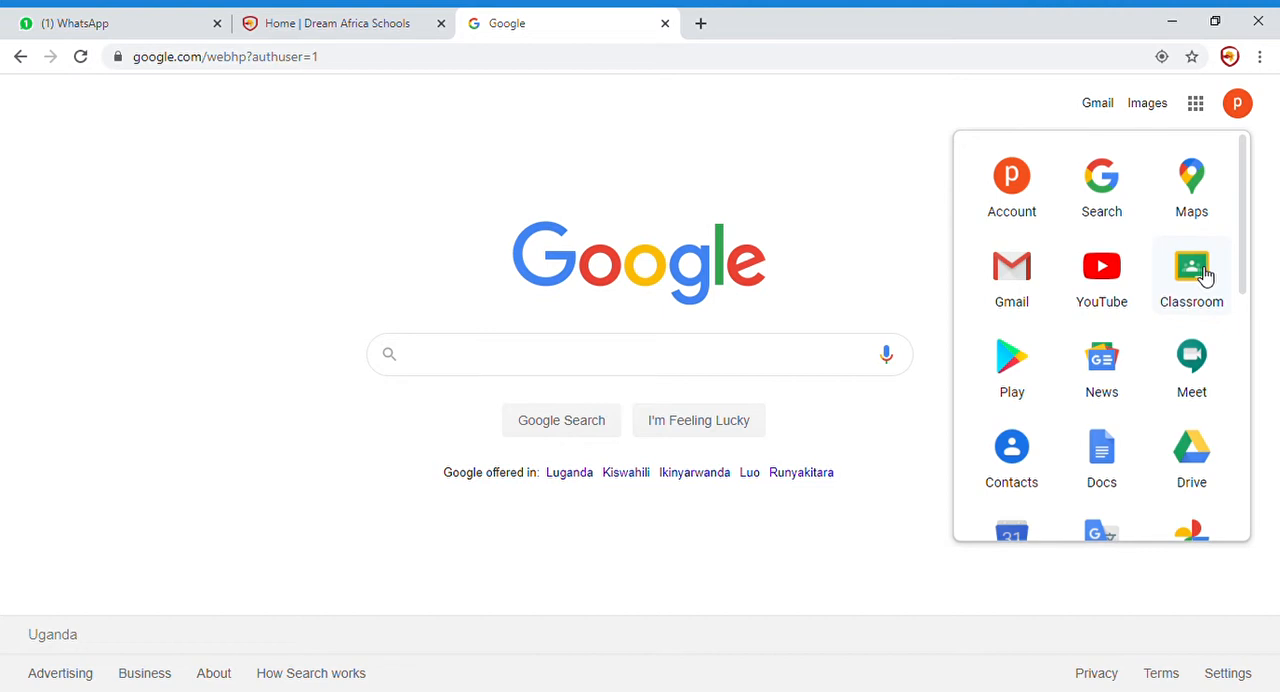
pyautogui.click(1191, 267)
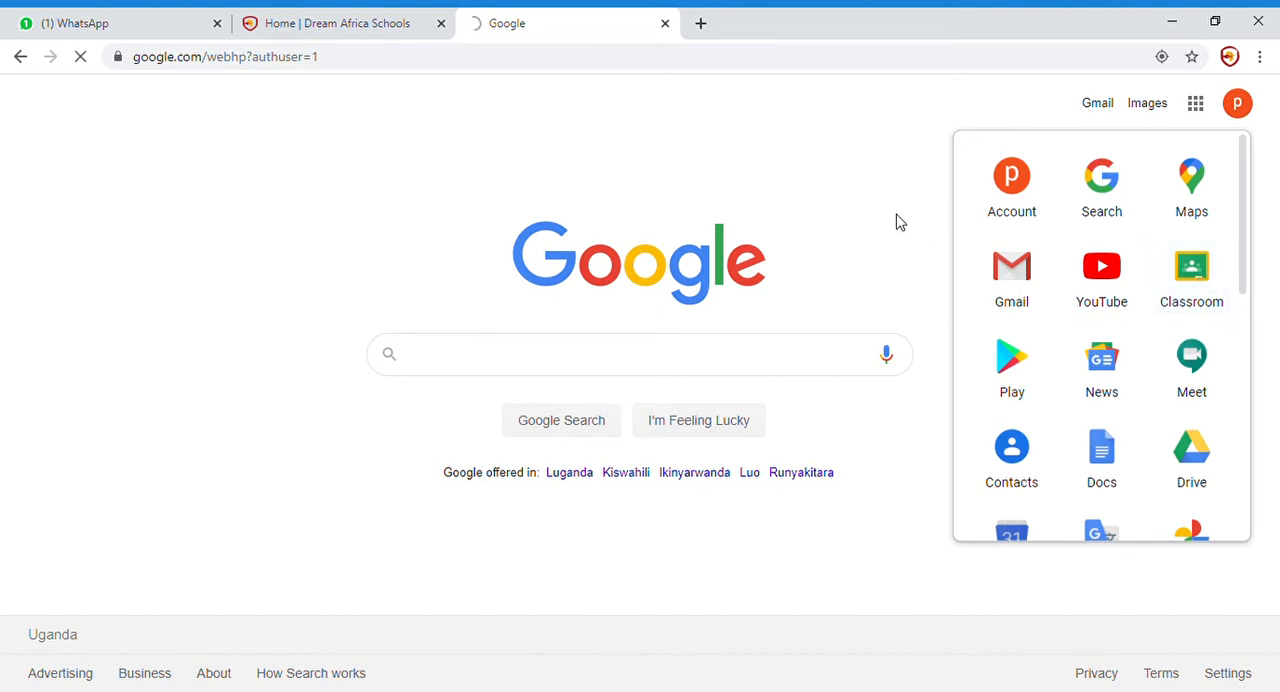
# Select the P7-Math class card from the Classes page.
pyautogui.click(1191, 267)
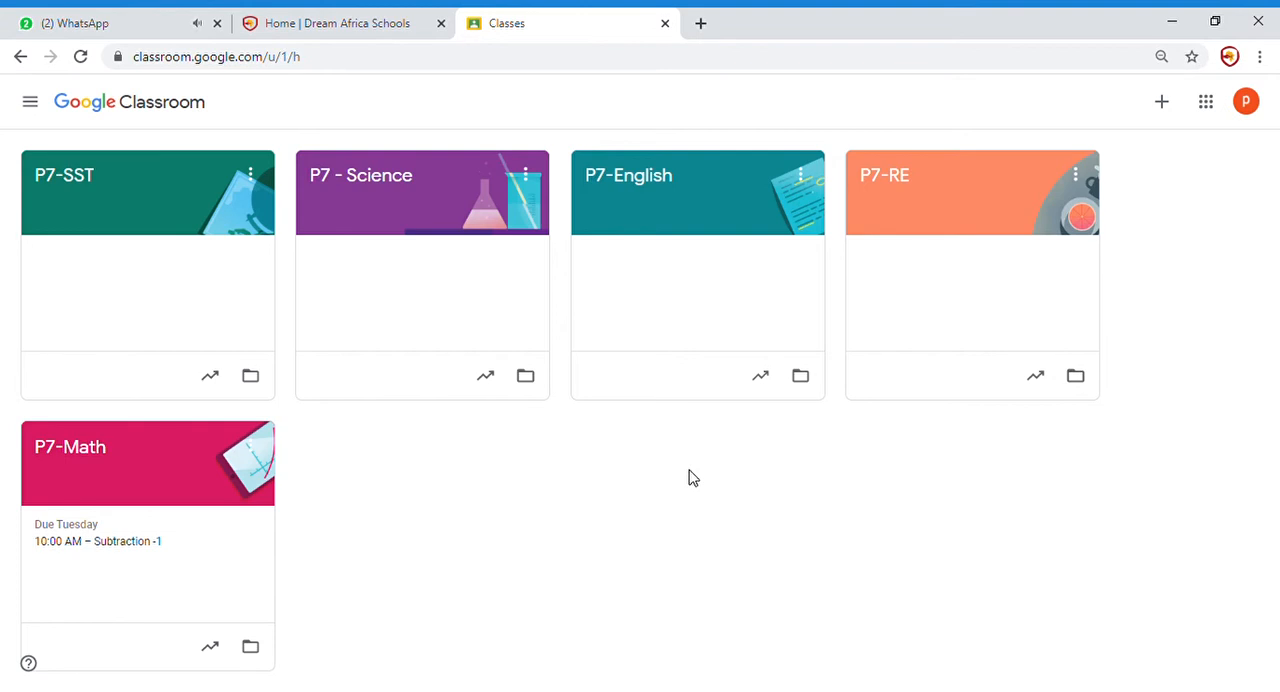
pyautogui.moveTo(367, 540)
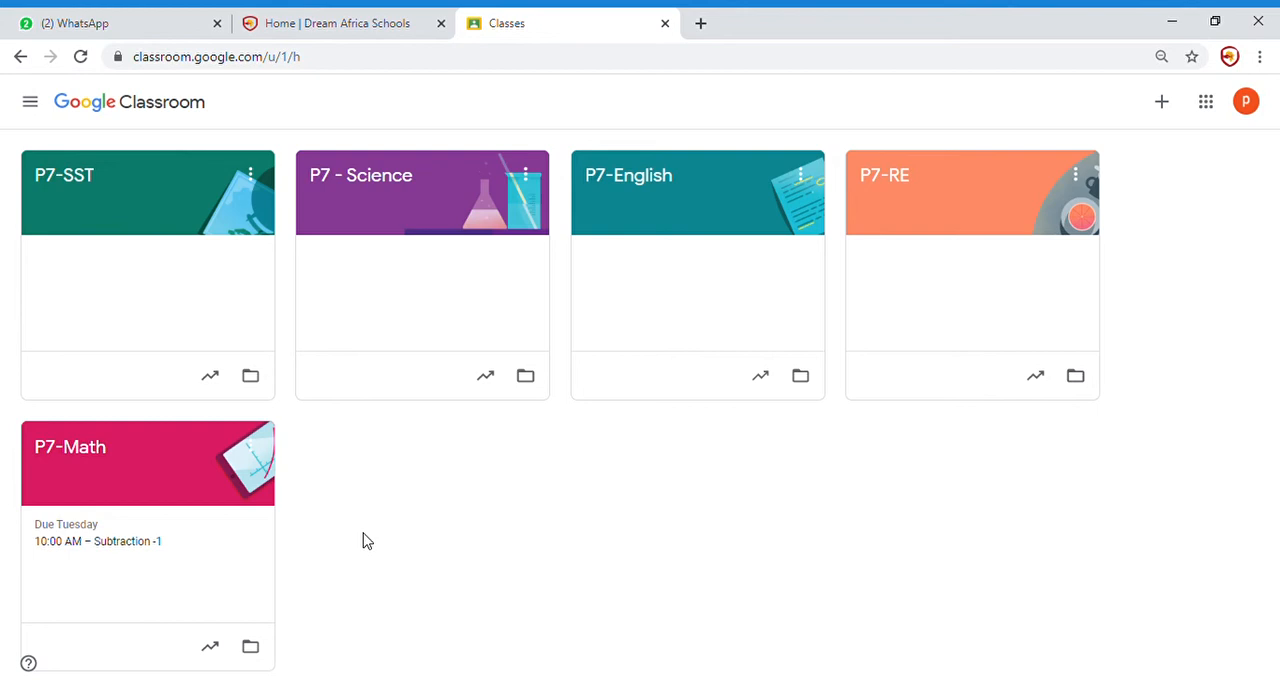
pyautogui.moveTo(205, 490)
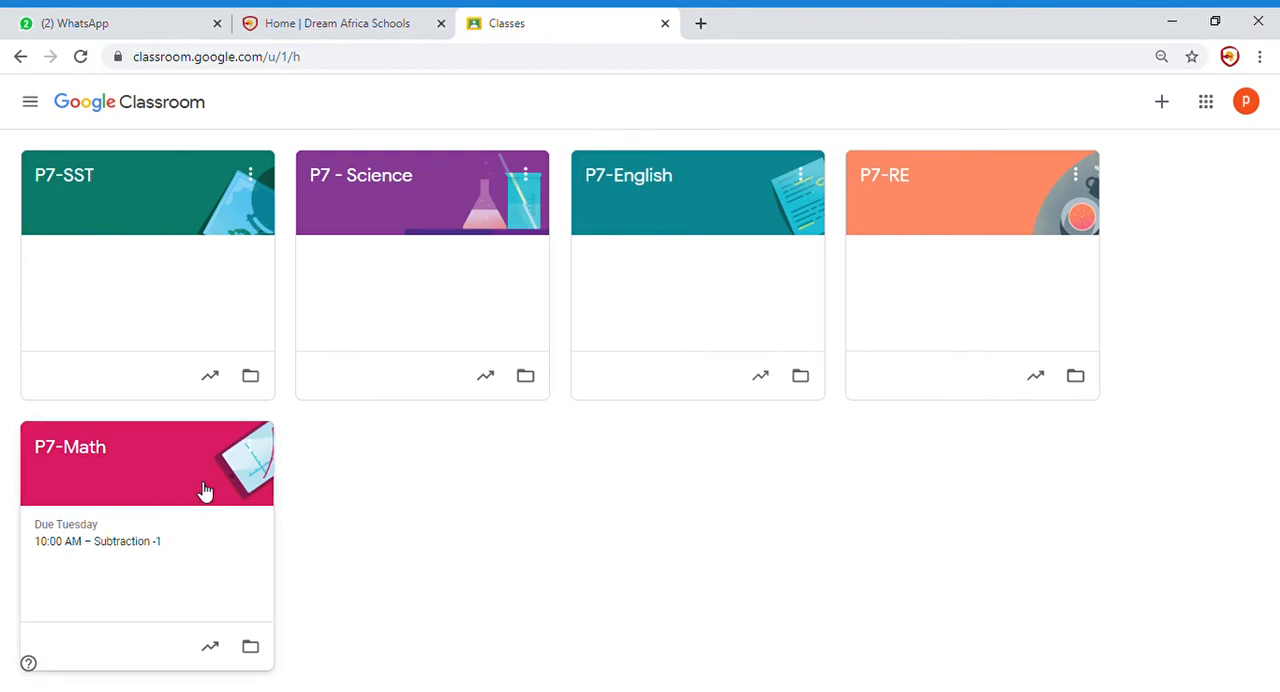
pyautogui.click(147, 462)
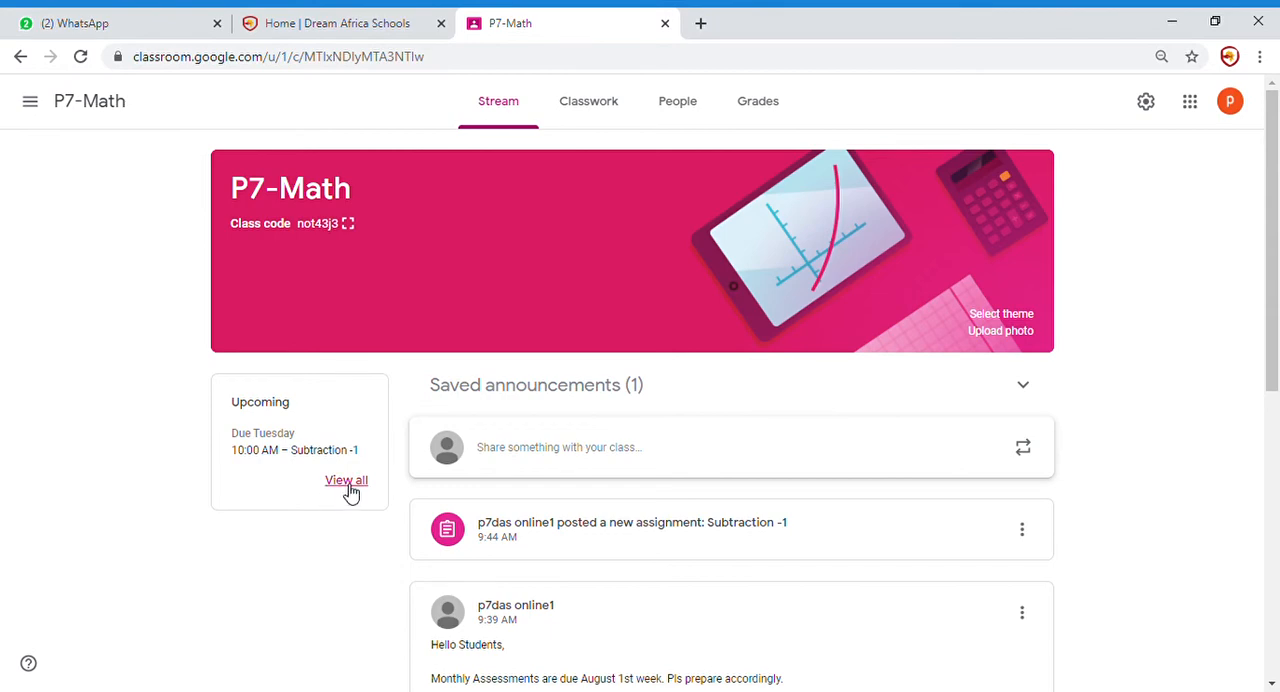
# Show all upcoming work and view the turned-in submissions for Subtraction -1.
pyautogui.click(346, 480)
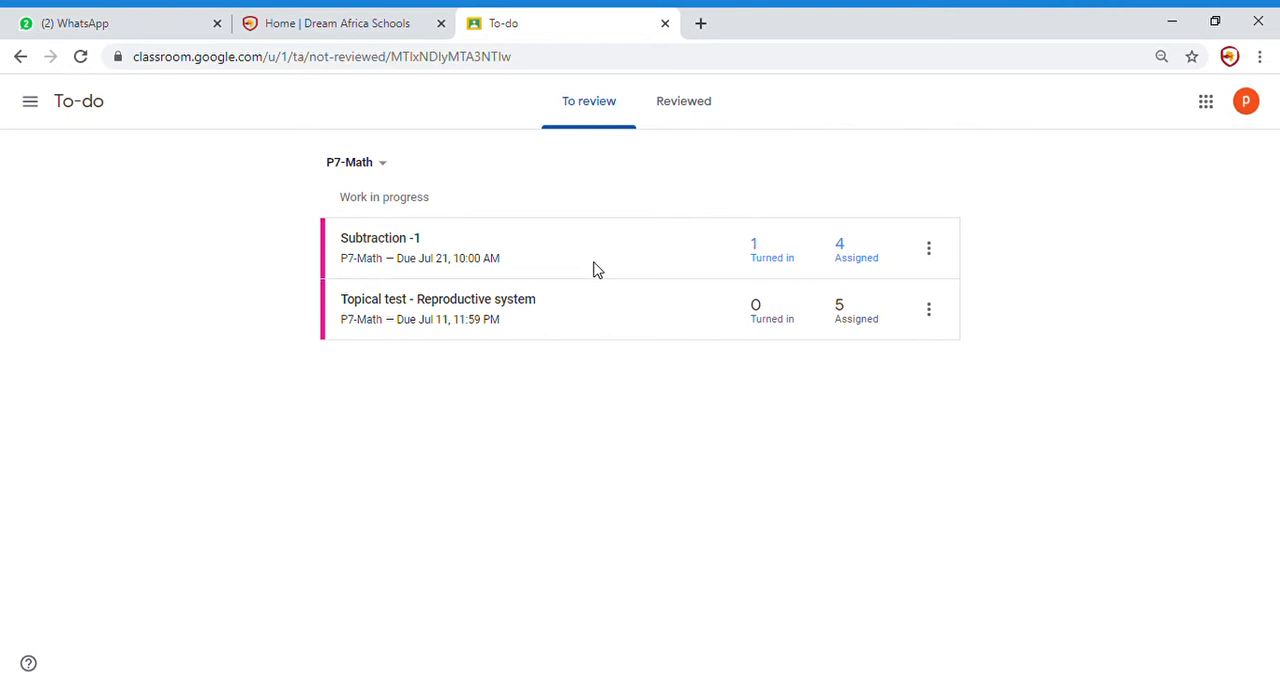
pyautogui.click(380, 238)
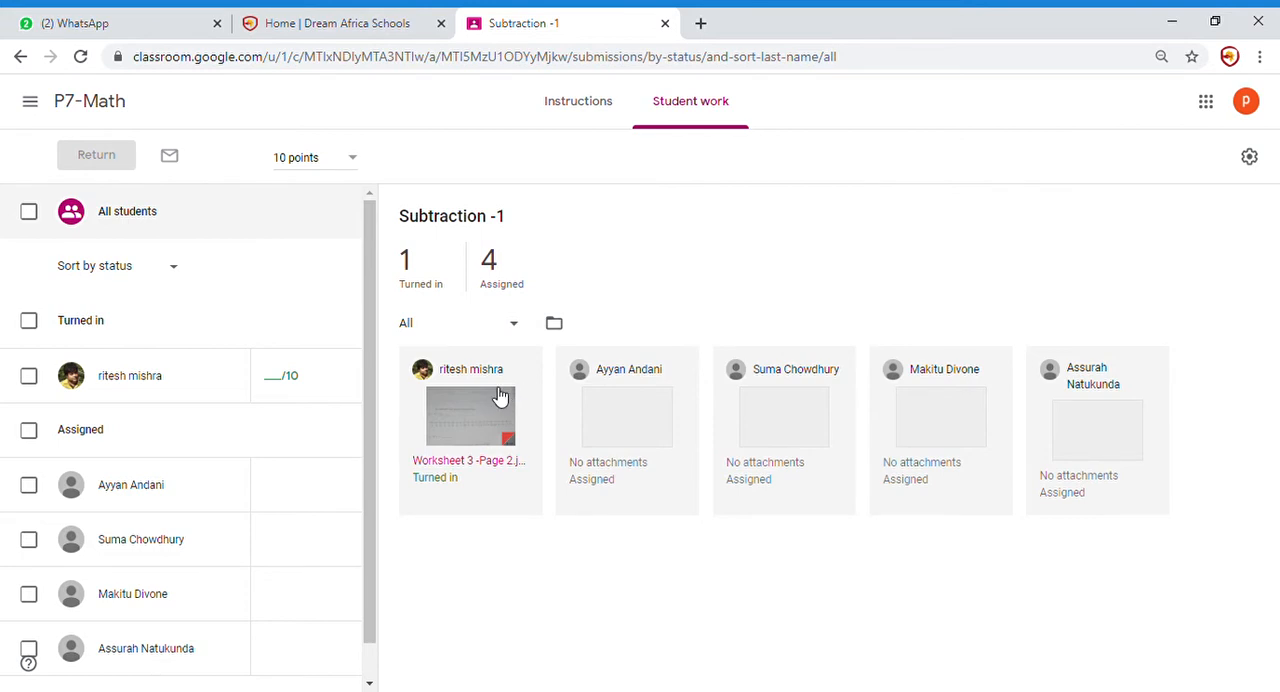
pyautogui.moveTo(635, 410)
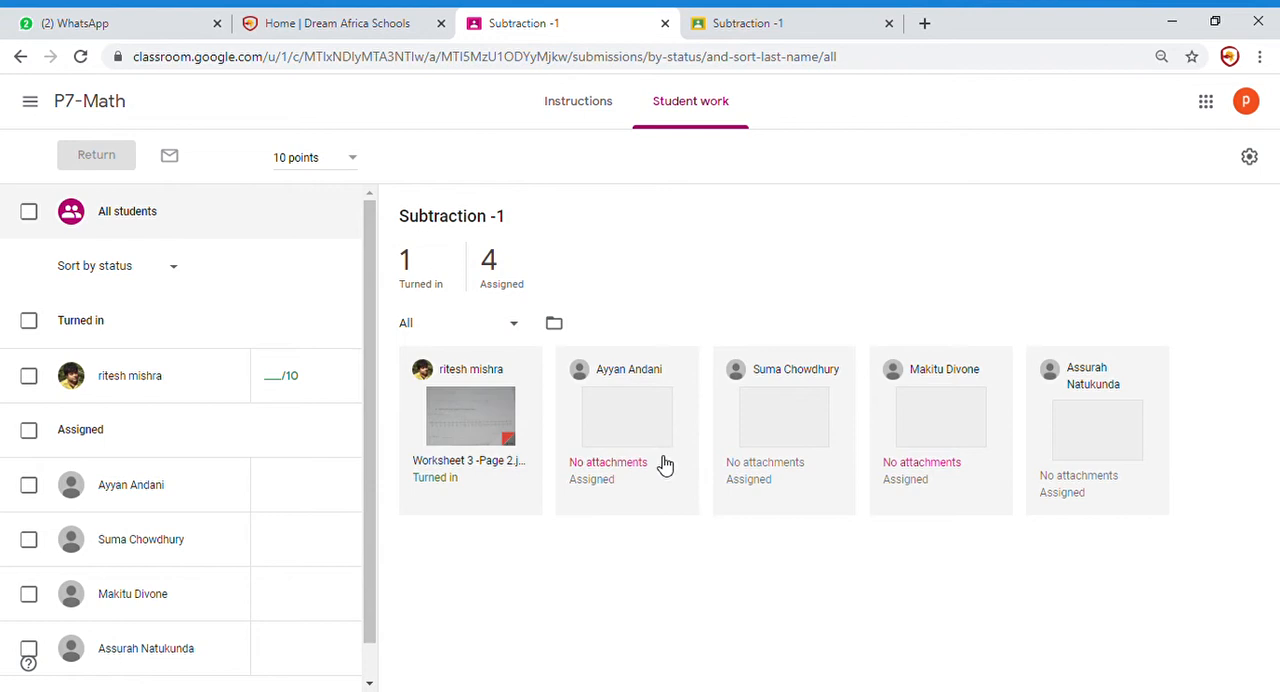
pyautogui.moveTo(630, 560)
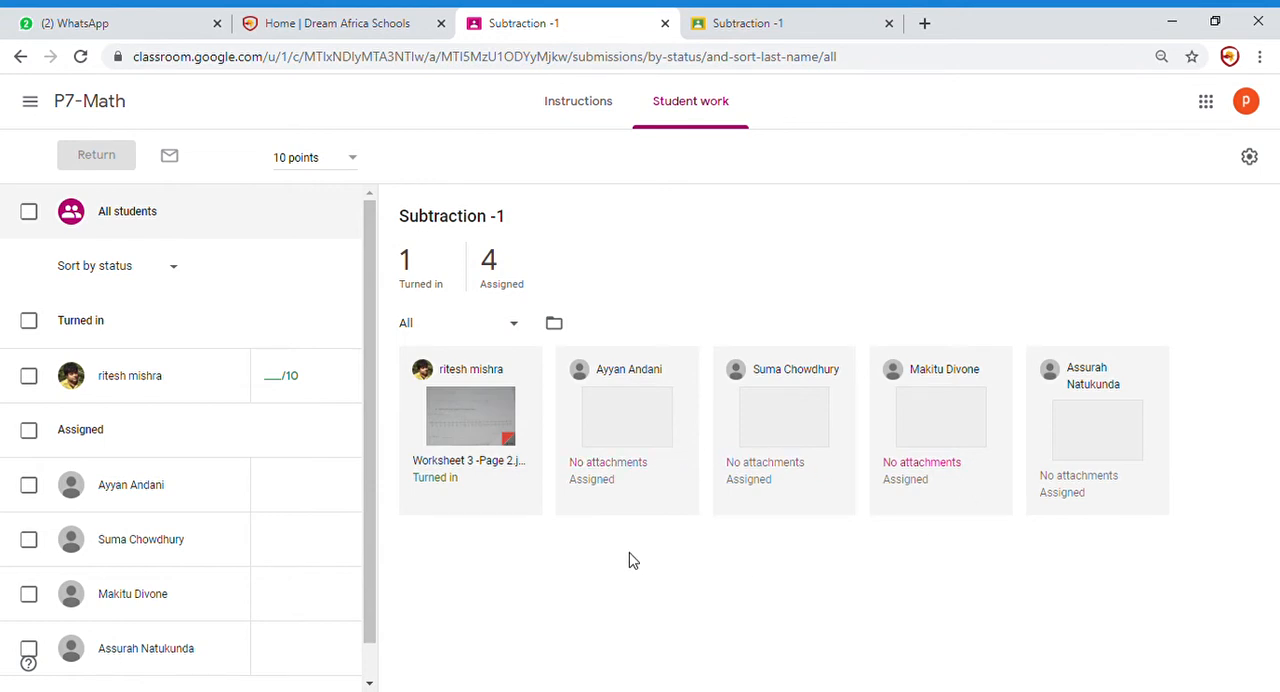
pyautogui.moveTo(465, 504)
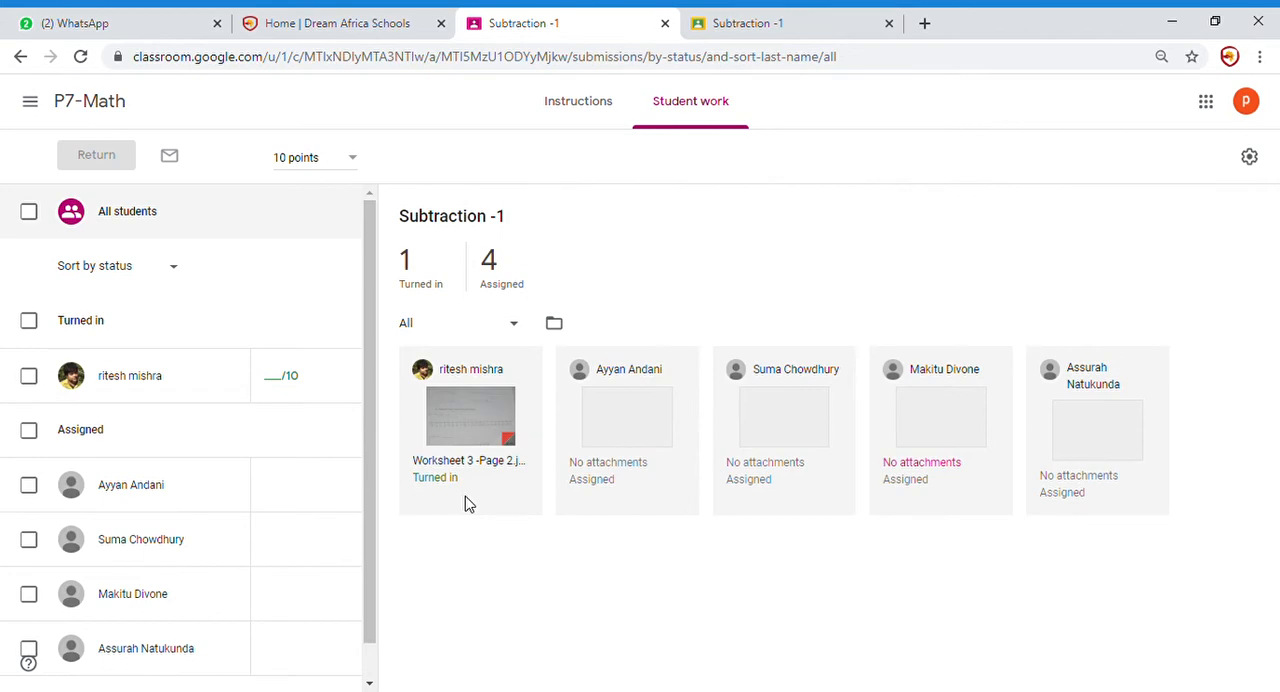
pyautogui.click(470, 417)
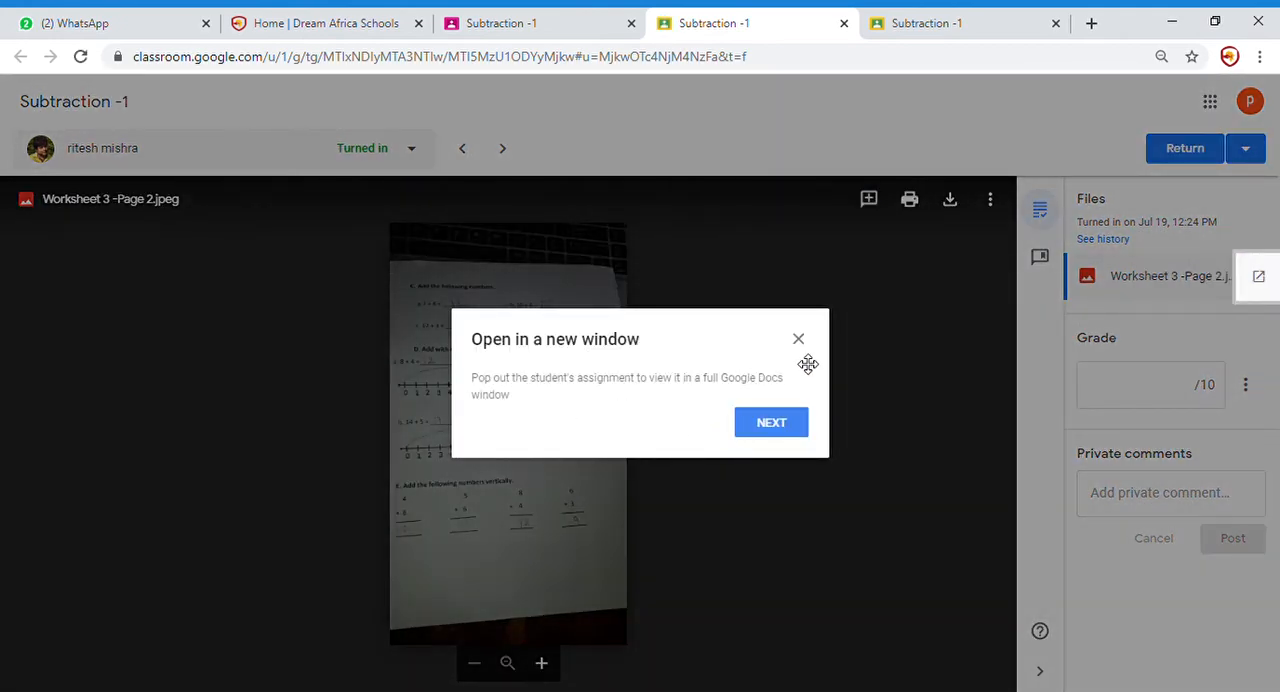
pyautogui.click(798, 338)
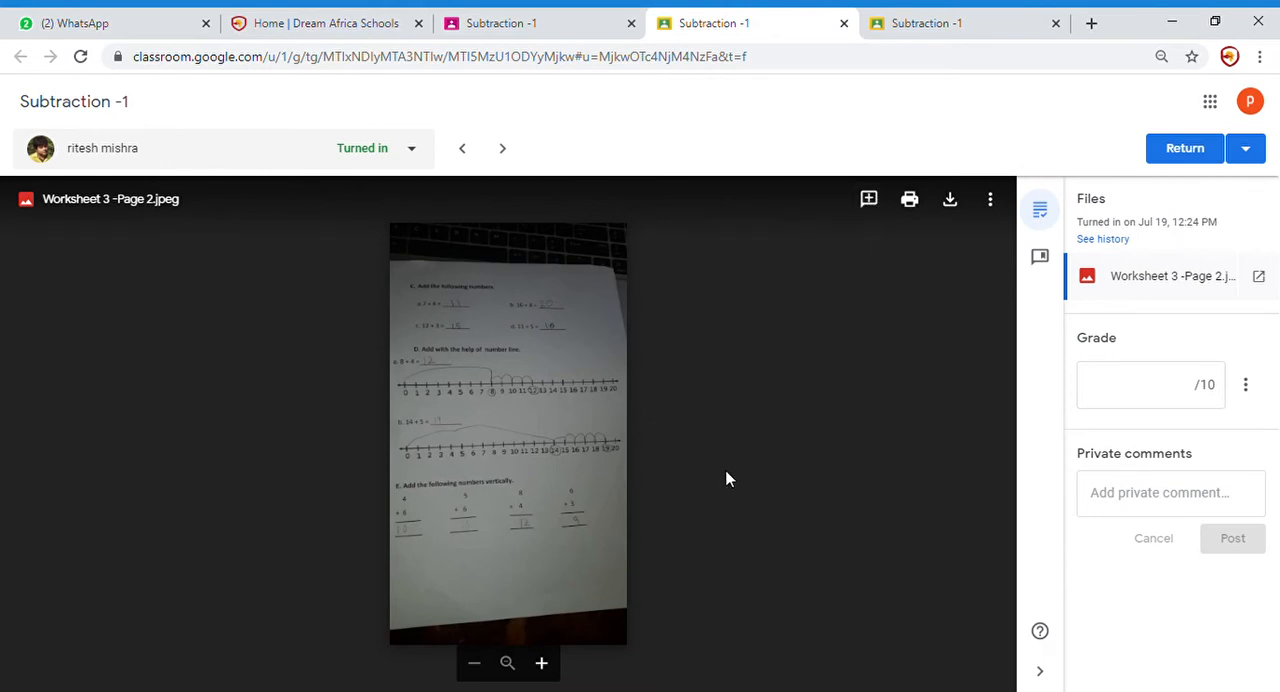
pyautogui.moveTo(909, 199)
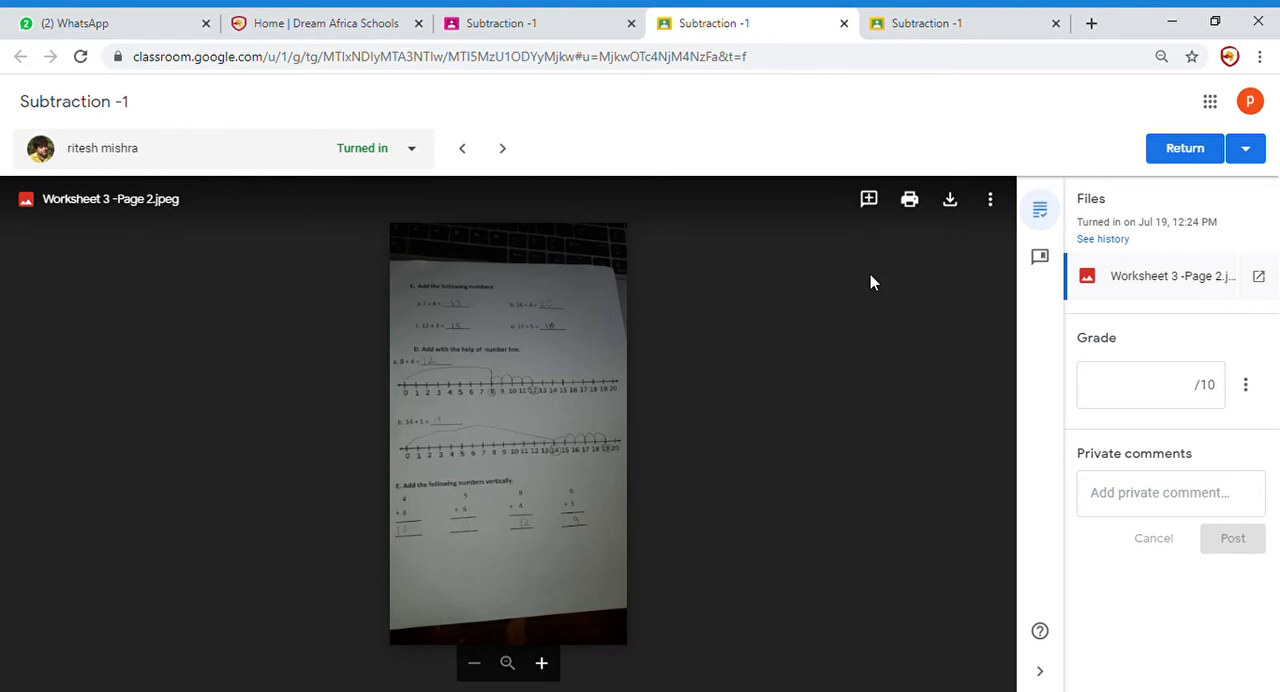
pyautogui.moveTo(670, 400)
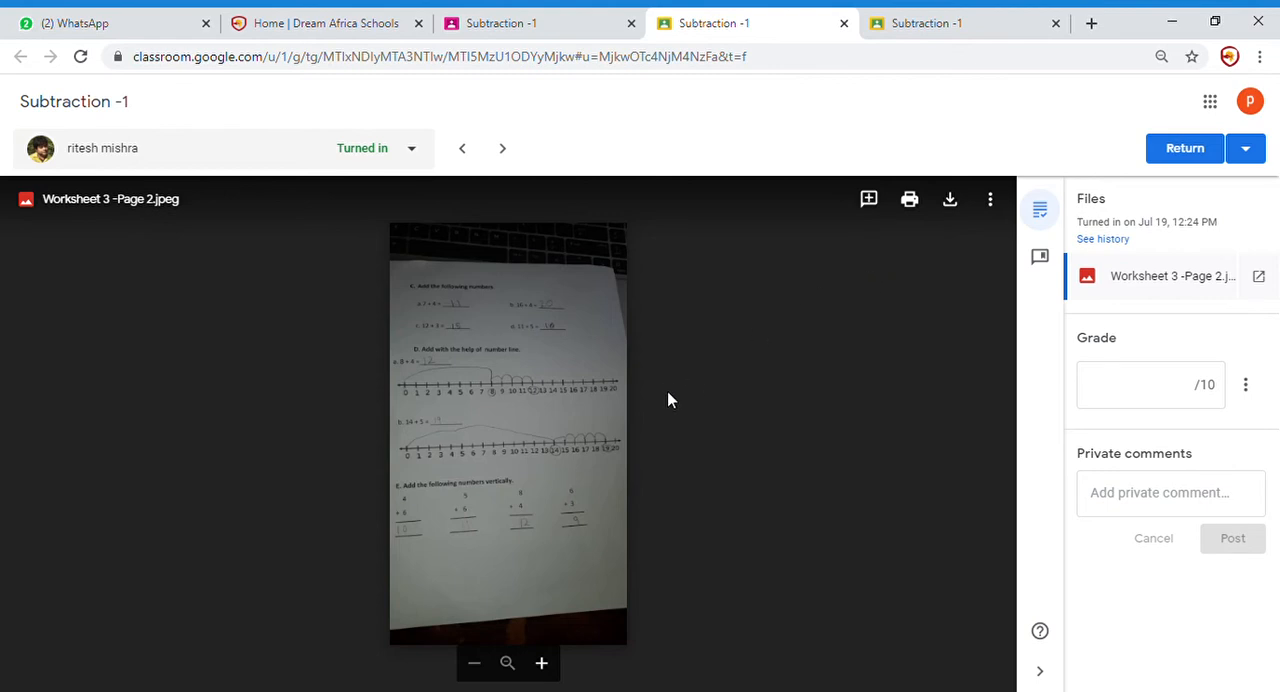
pyautogui.moveTo(541, 663)
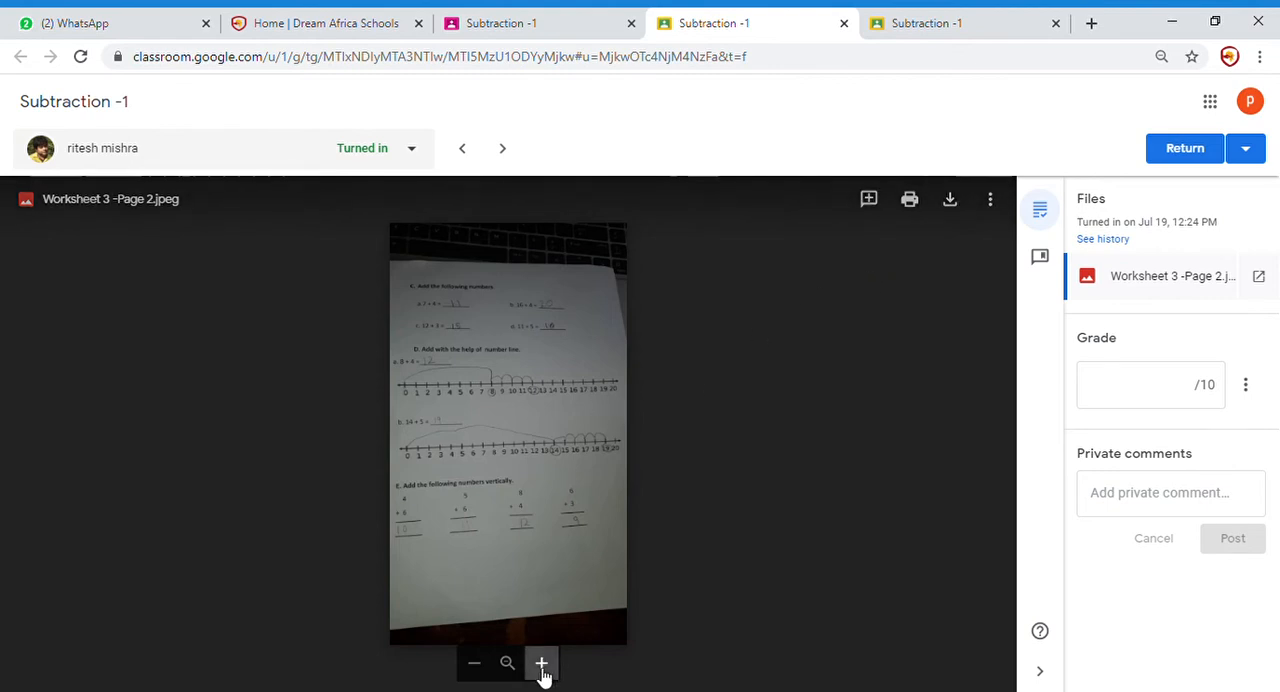
pyautogui.click(541, 663)
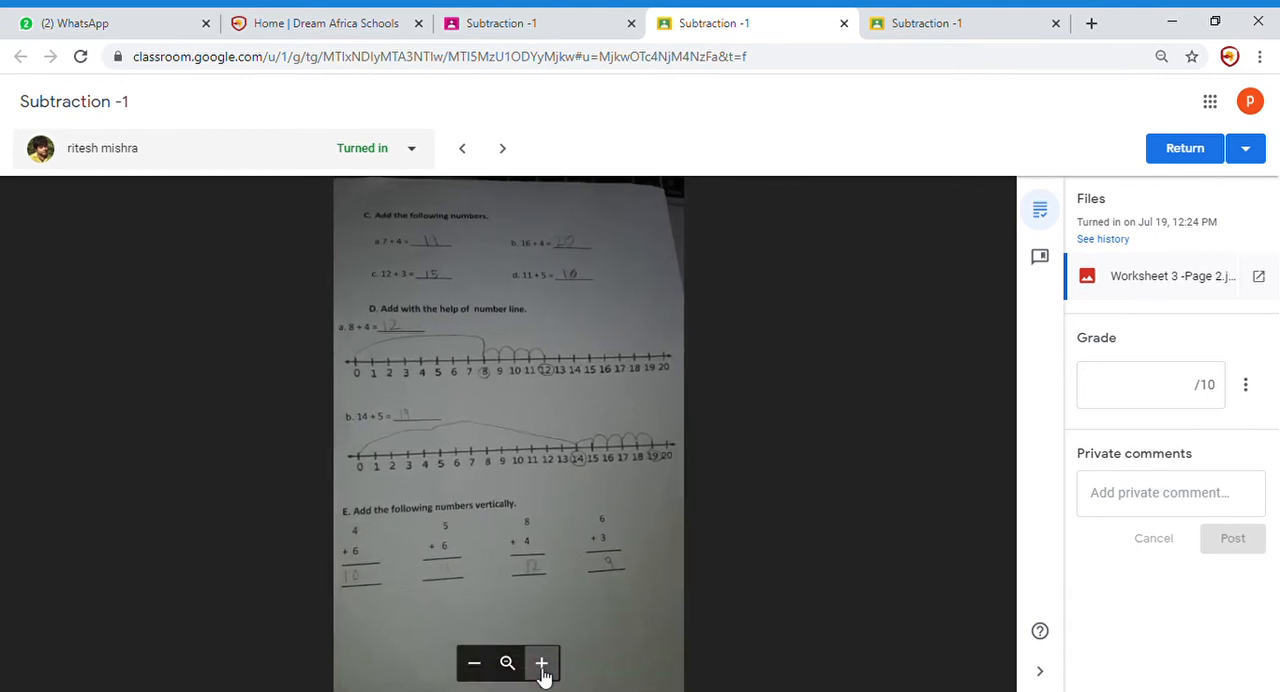
pyautogui.click(541, 663)
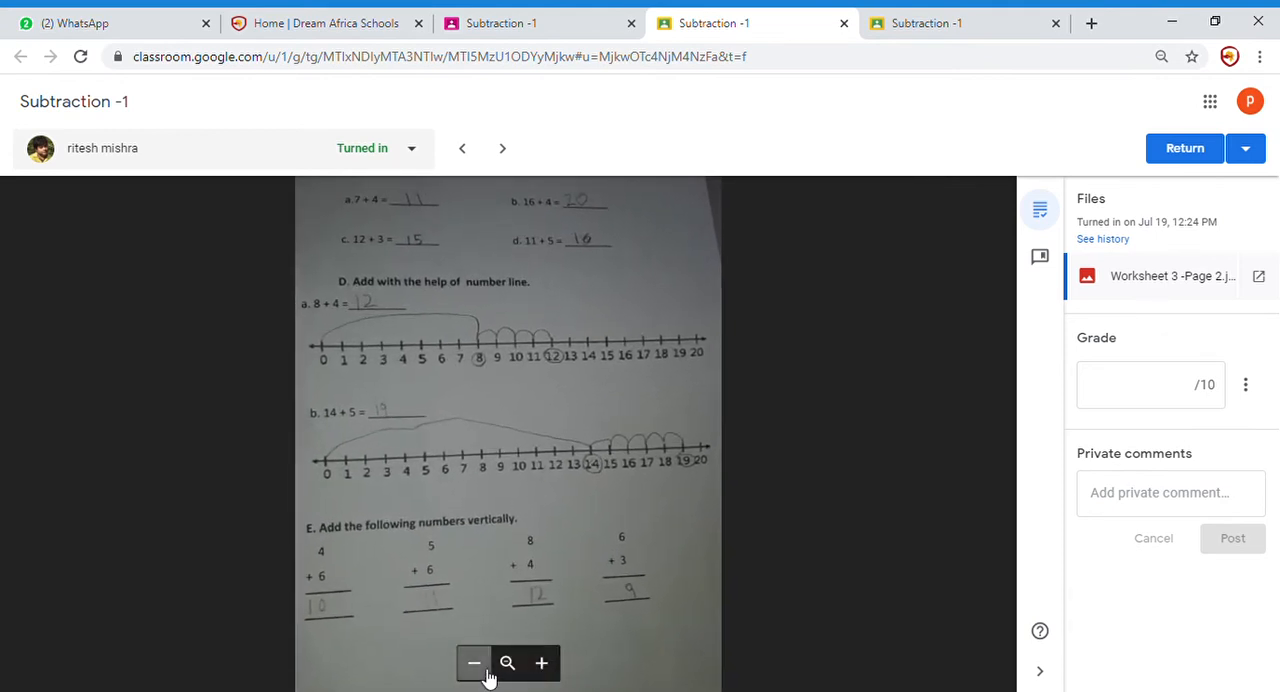
pyautogui.click(541, 663)
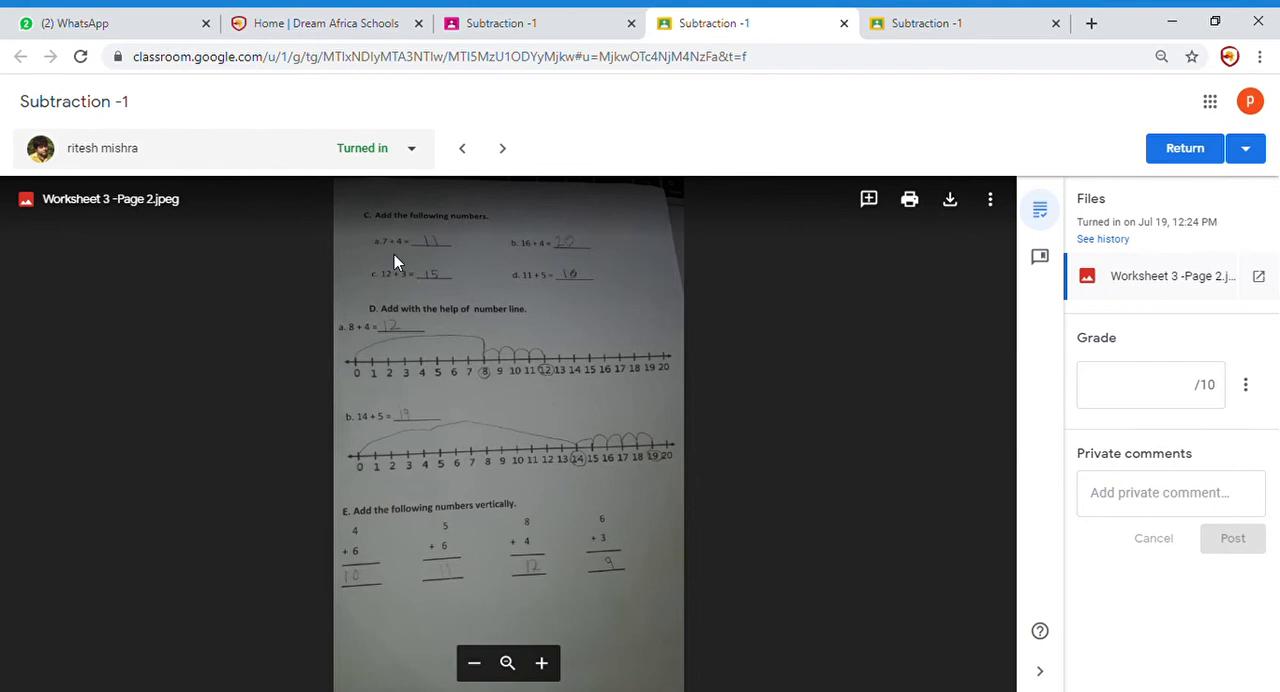
pyautogui.moveTo(565, 262)
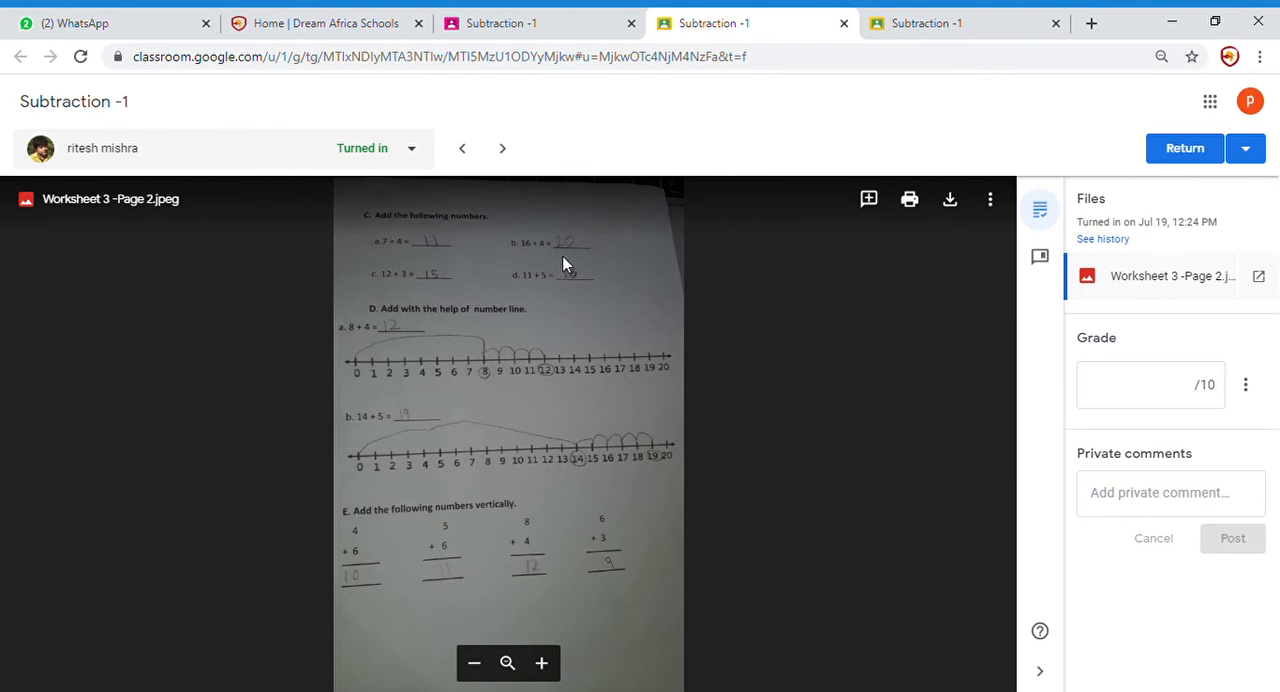
pyautogui.moveTo(500, 291)
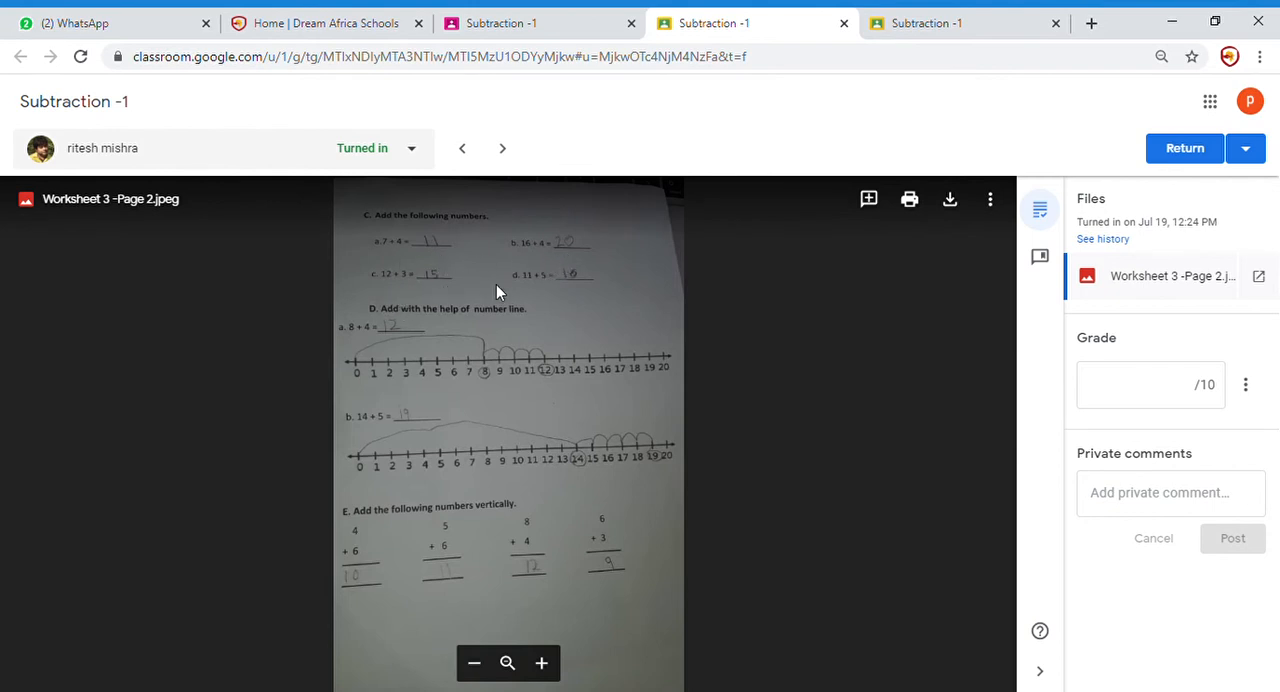
pyautogui.moveTo(367, 334)
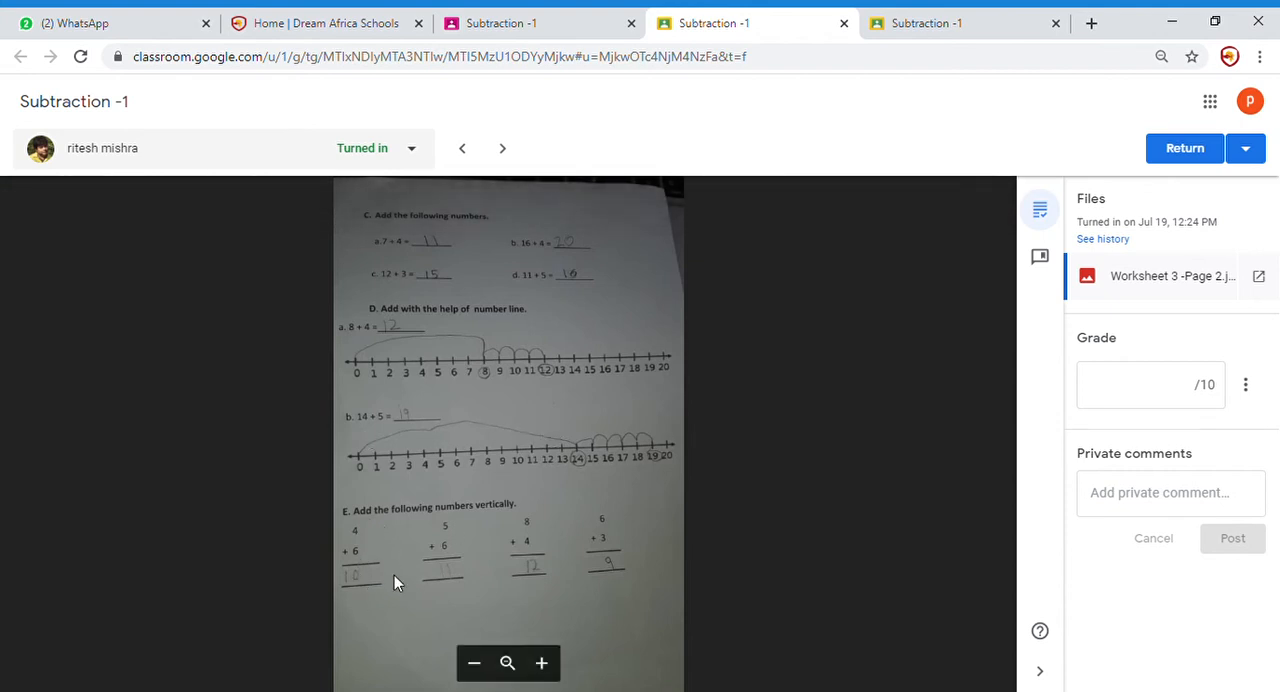
pyautogui.moveTo(570, 548)
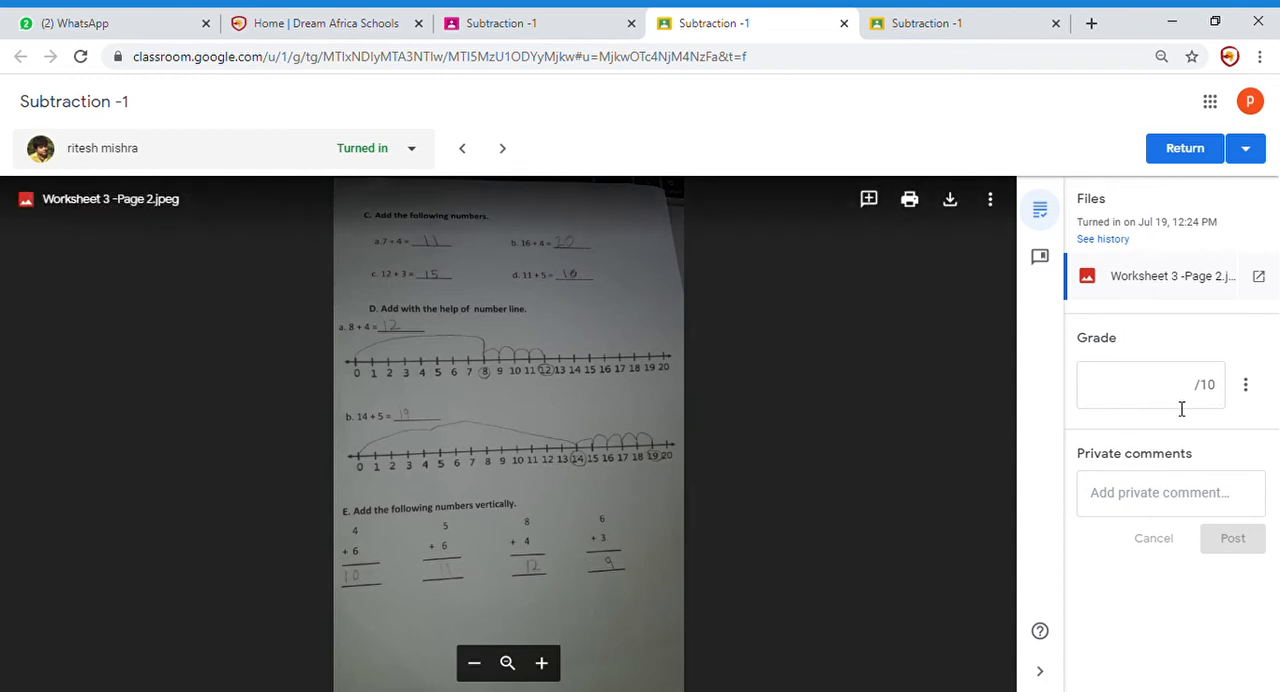
pyautogui.click(1150, 385)
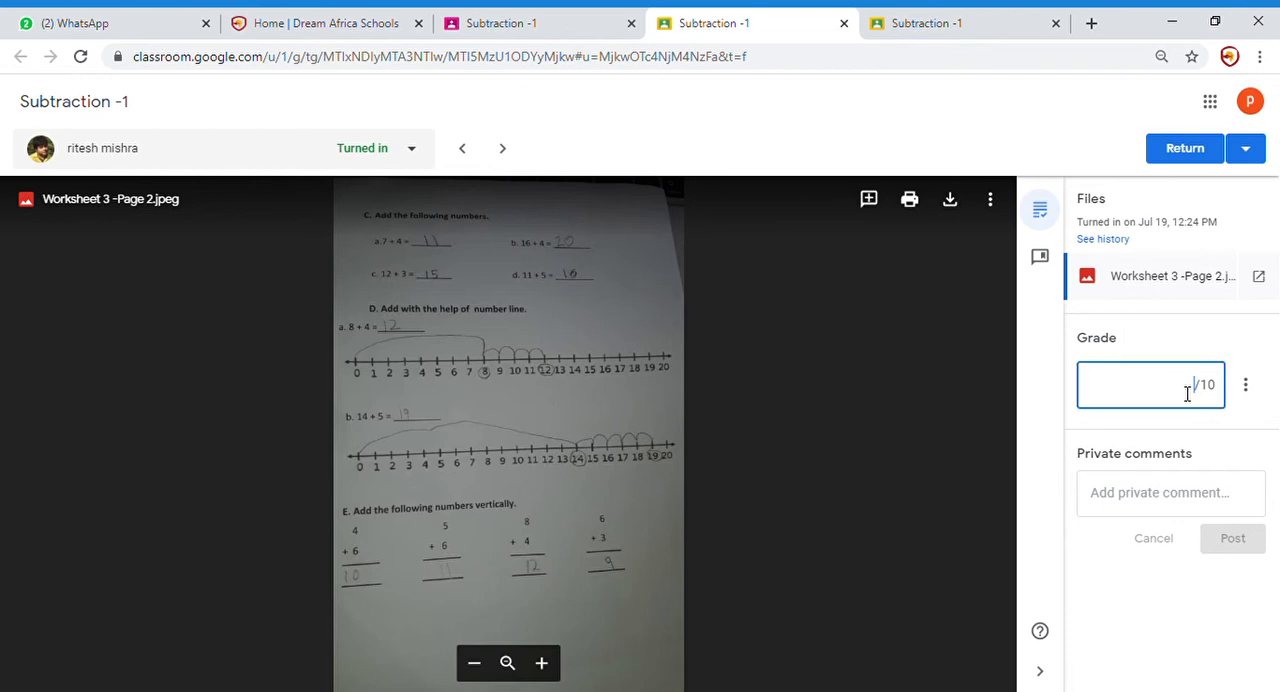
pyautogui.write('9')
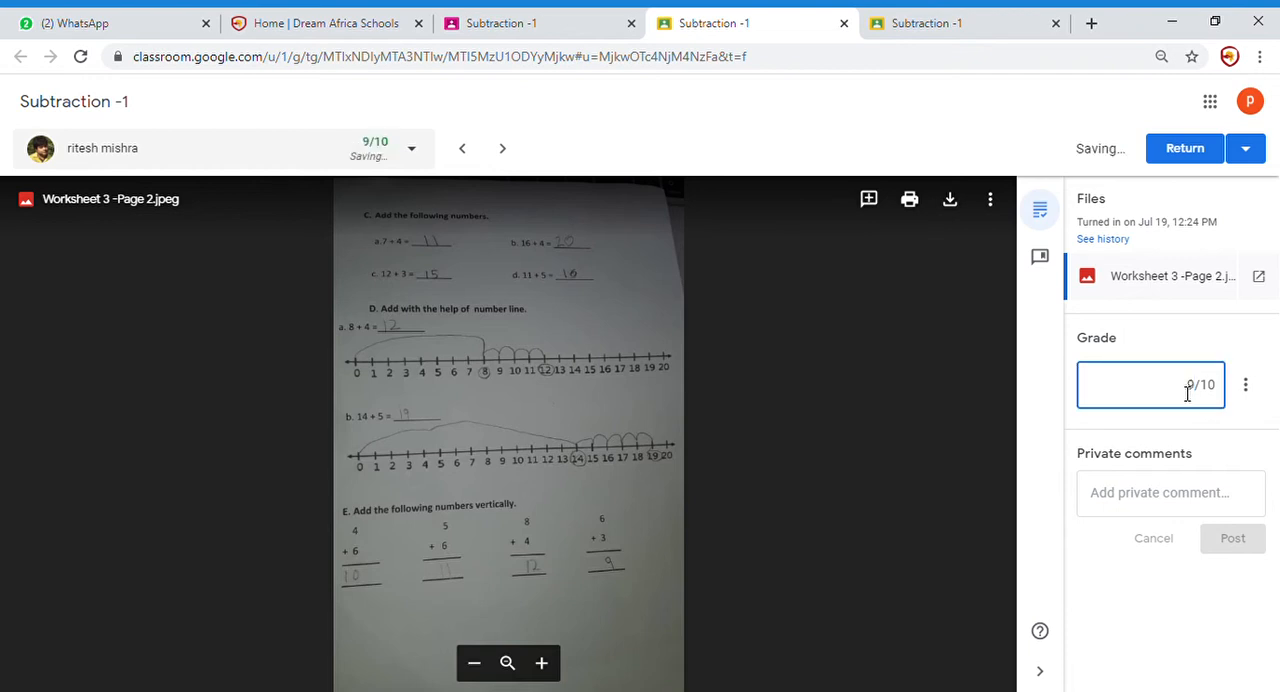
pyautogui.write('.5')
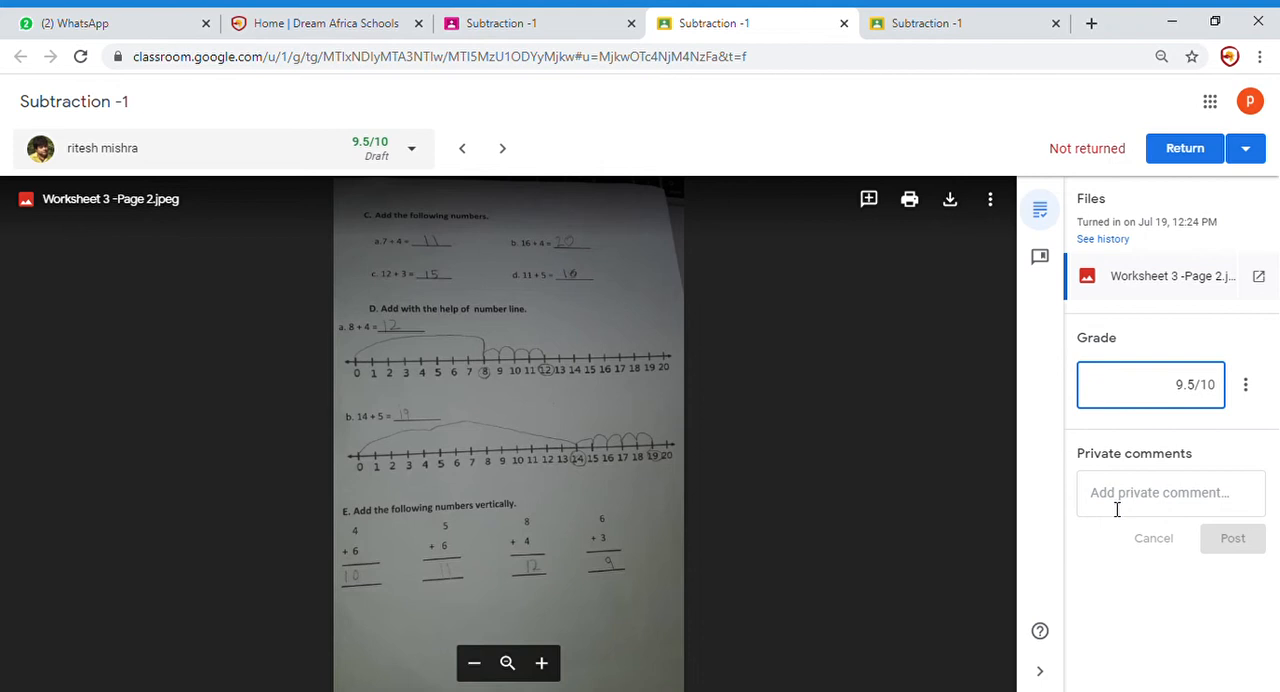
pyautogui.click(1170, 492)
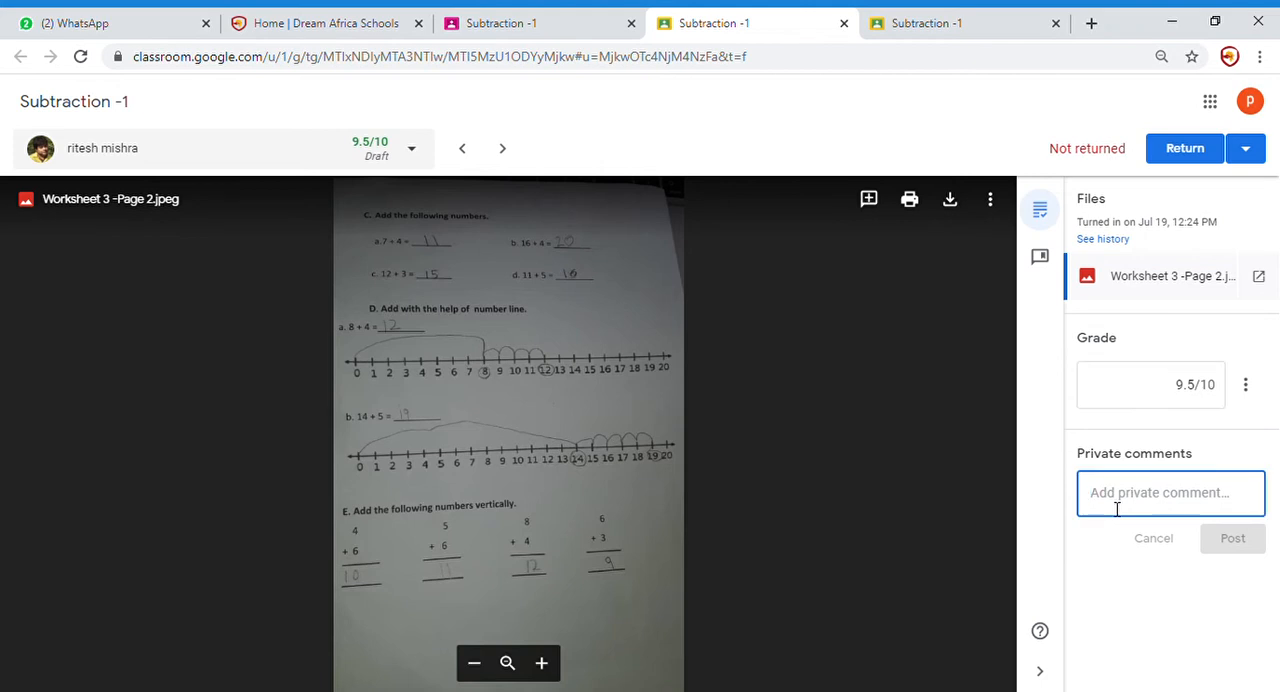
pyautogui.write('Excellent')
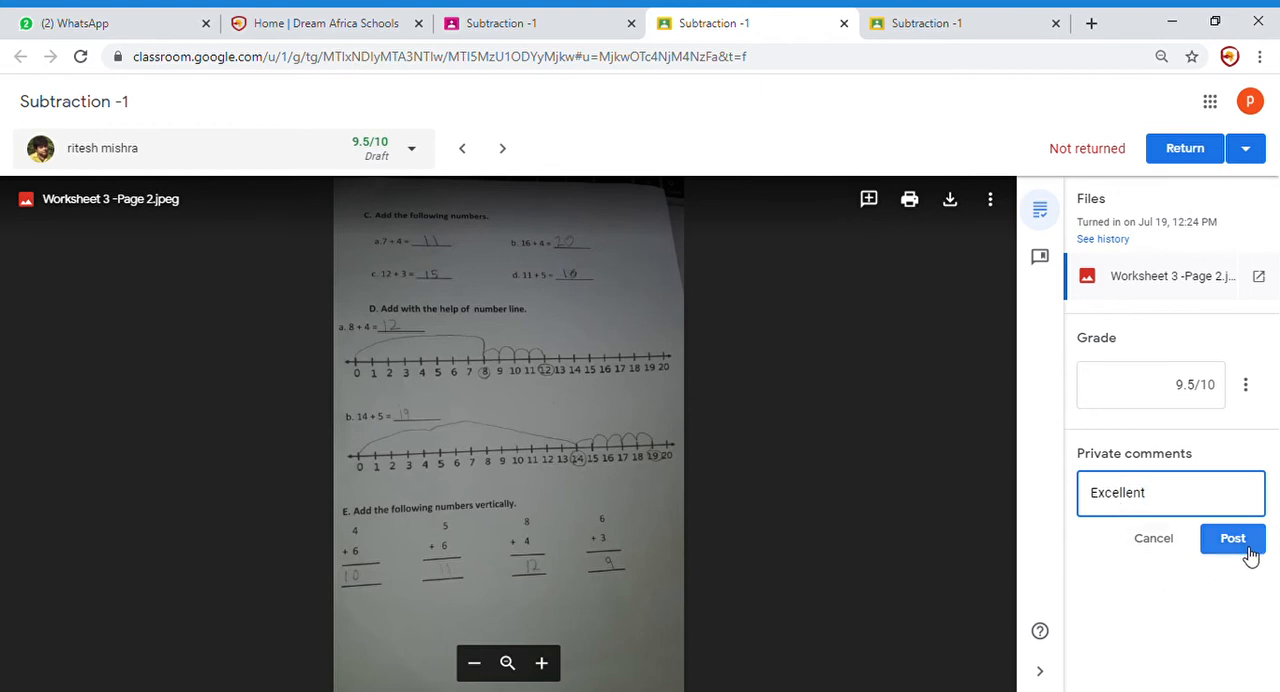
pyautogui.click(1232, 538)
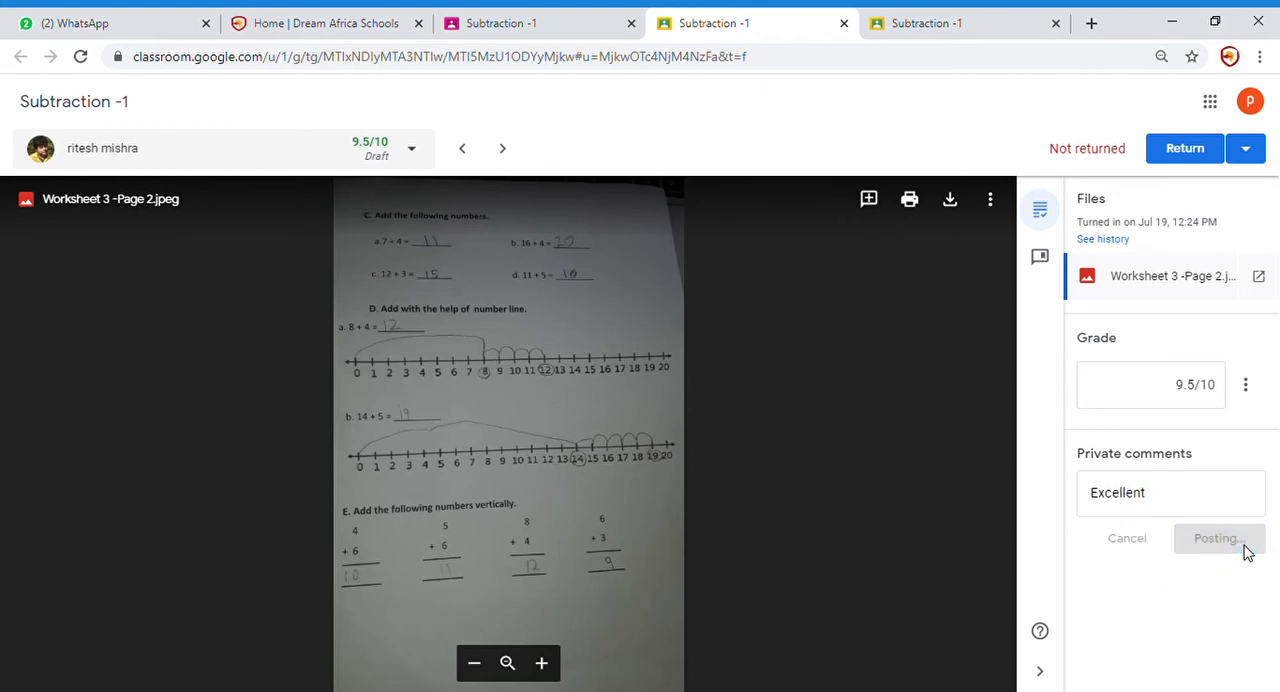
pyautogui.click(1217, 538)
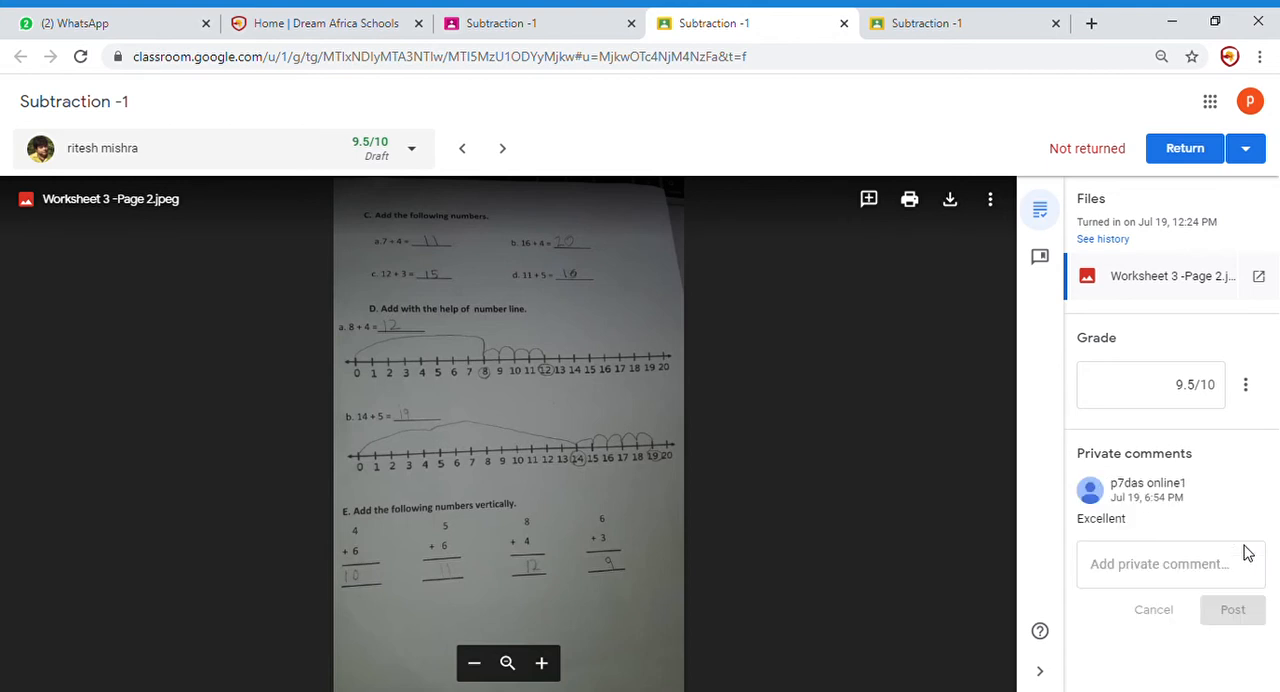
pyautogui.moveTo(1128, 132)
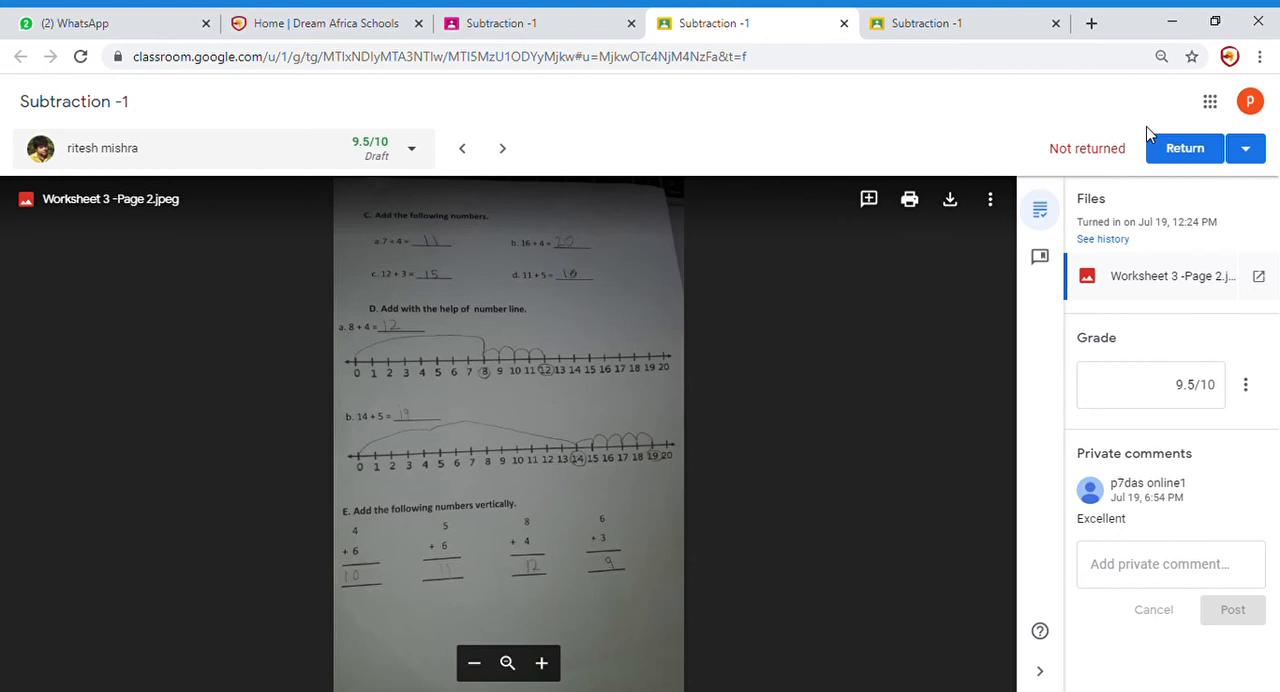
pyautogui.moveTo(1172, 194)
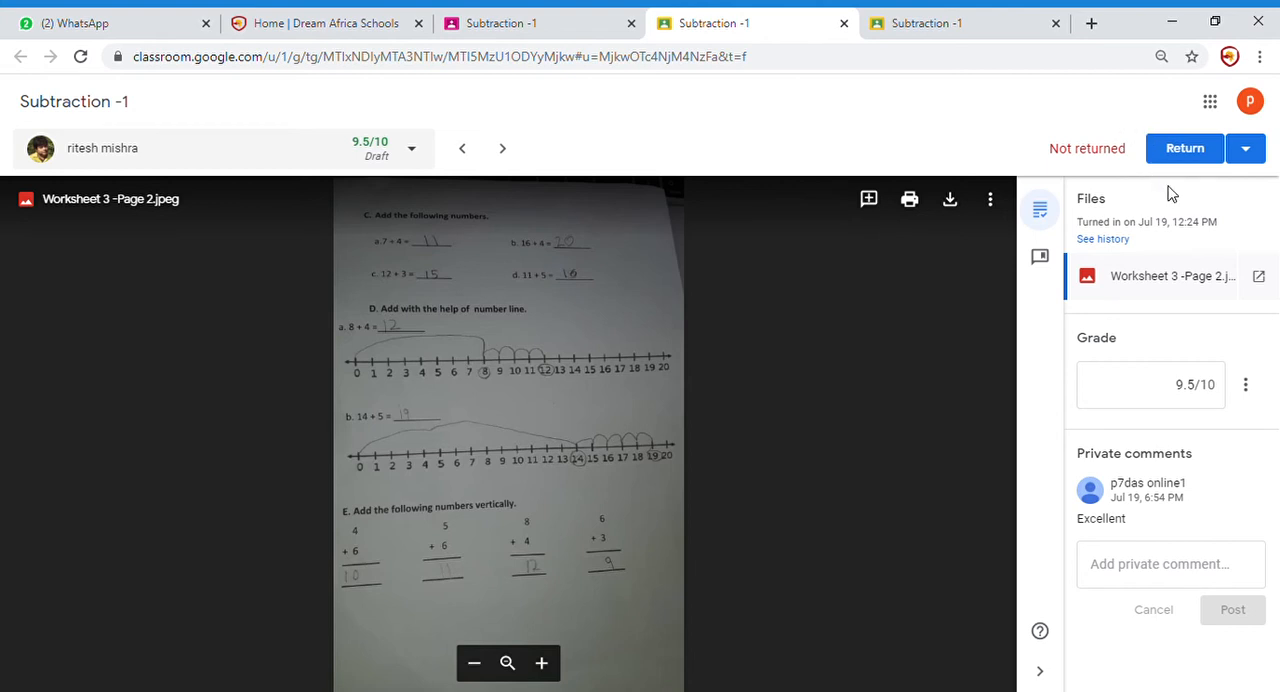
pyautogui.moveTo(1044, 309)
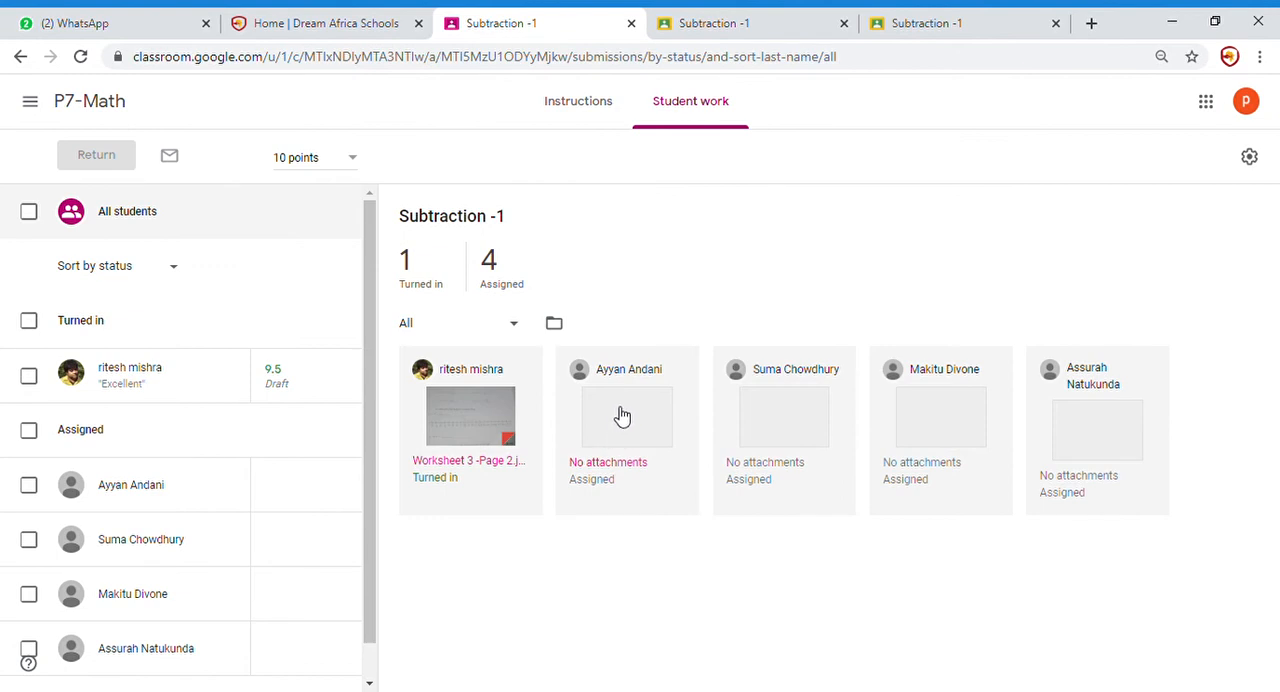
pyautogui.moveTo(805, 418)
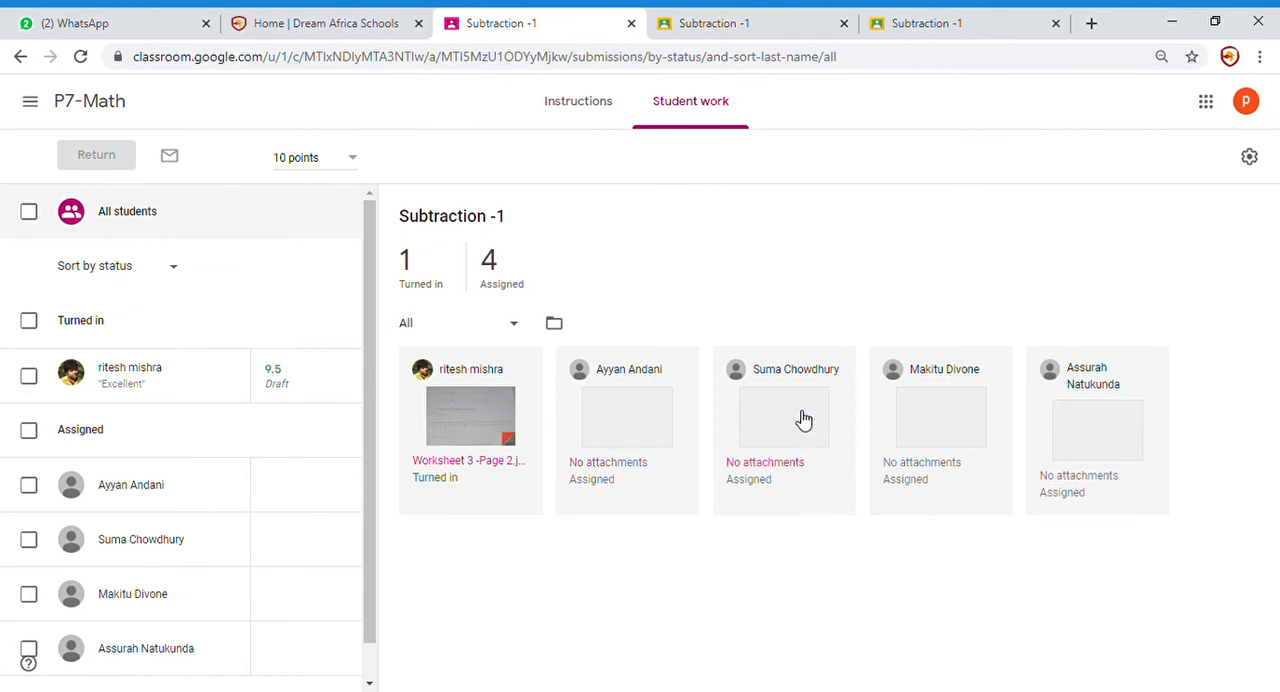
pyautogui.moveTo(974, 419)
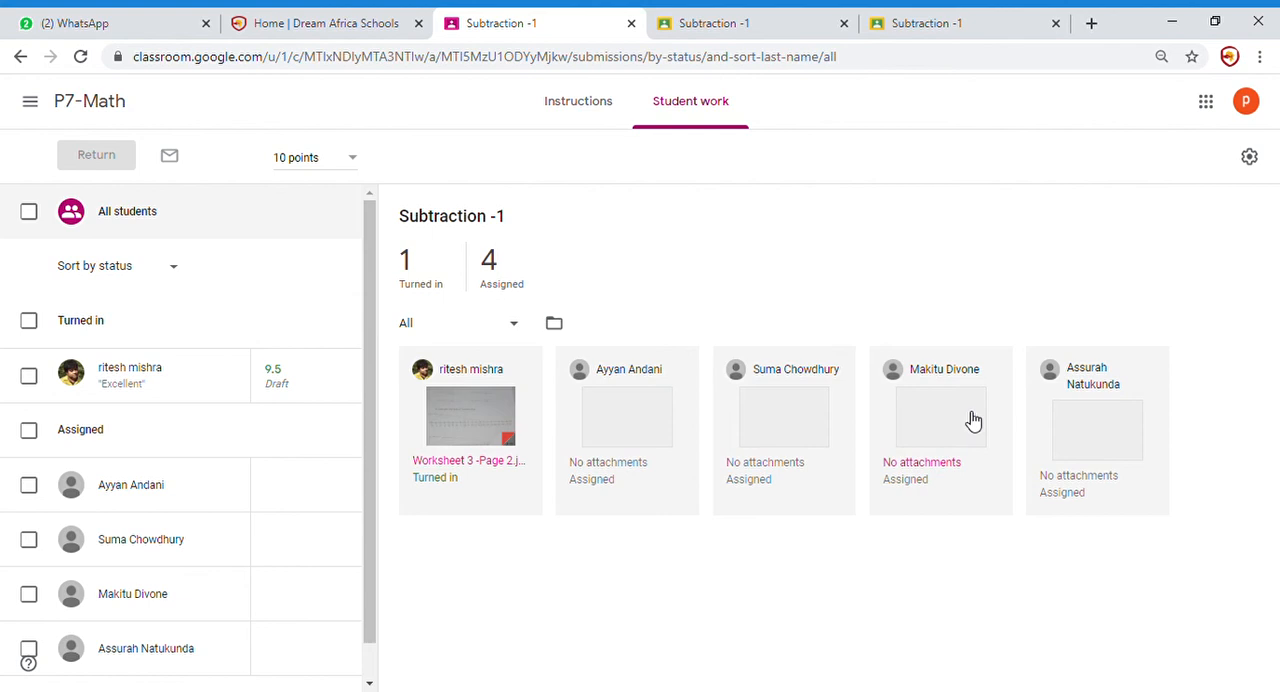
pyautogui.moveTo(875, 588)
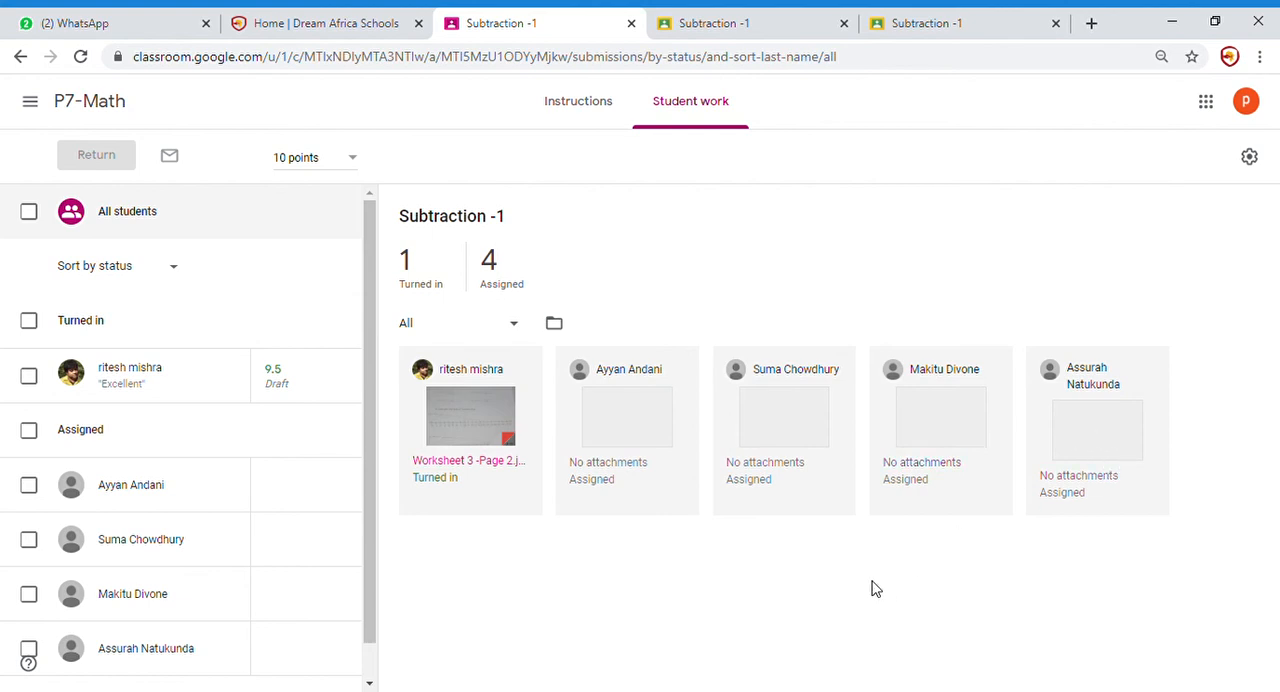
pyautogui.moveTo(471, 560)
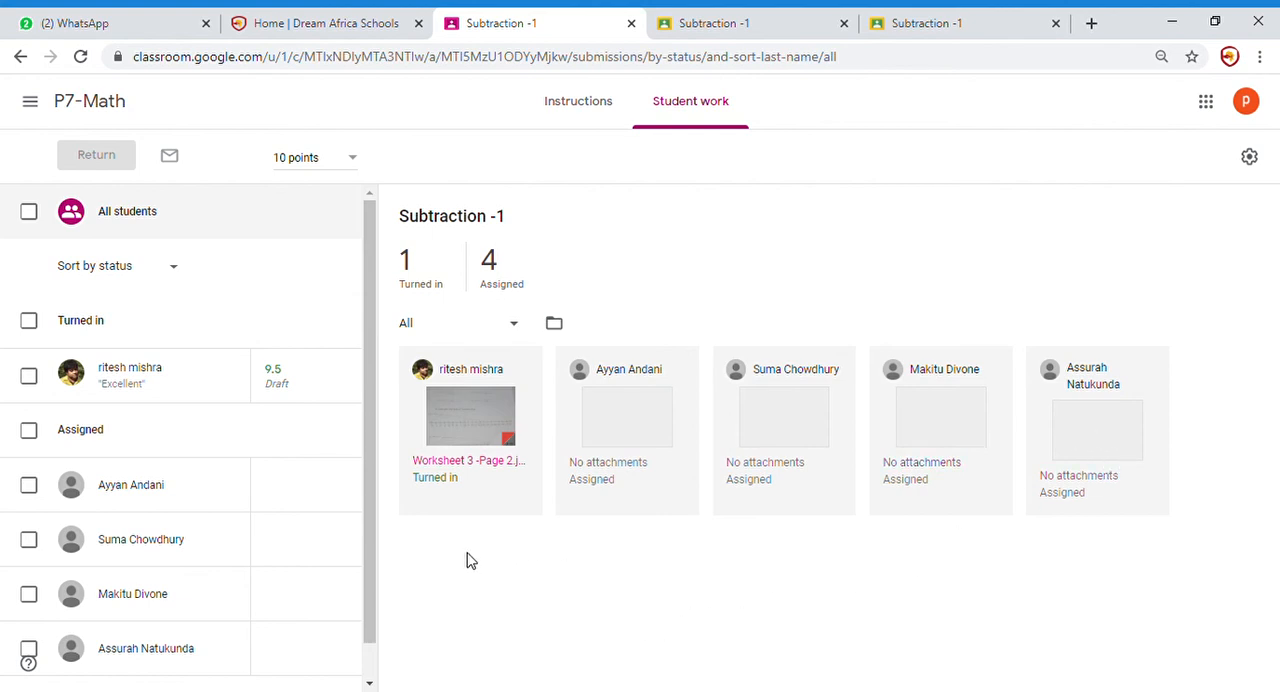
pyautogui.moveTo(329, 419)
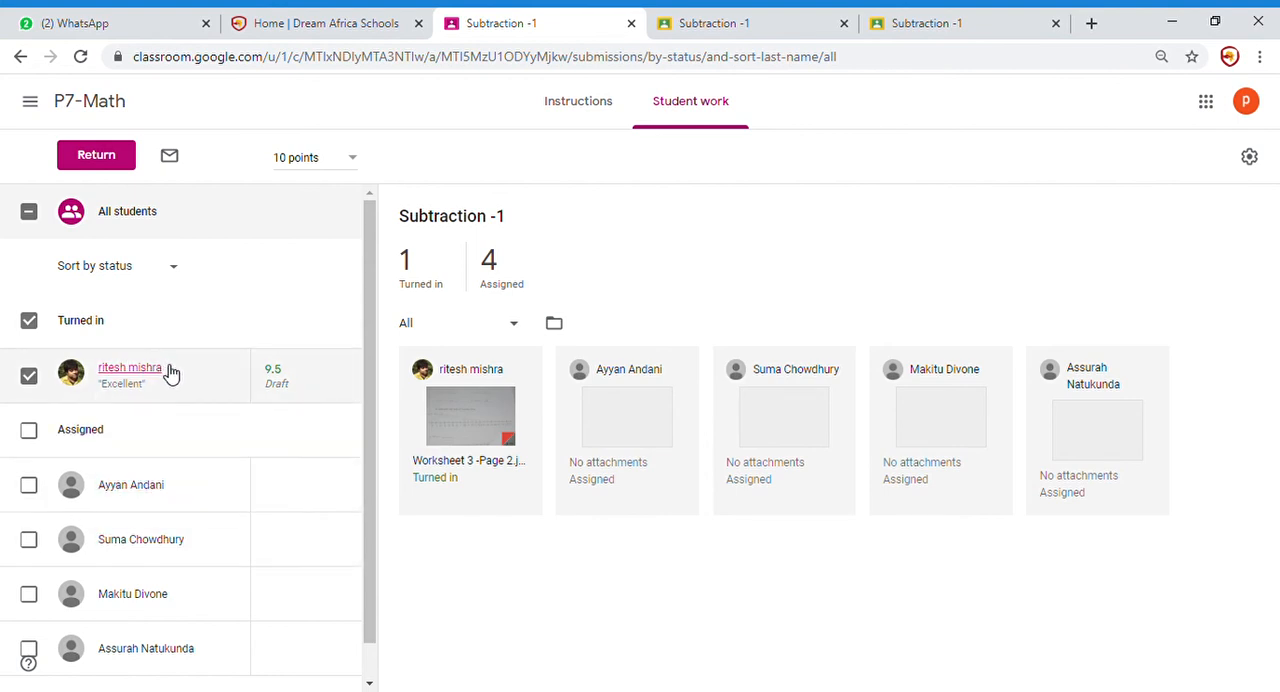
pyautogui.moveTo(133, 593)
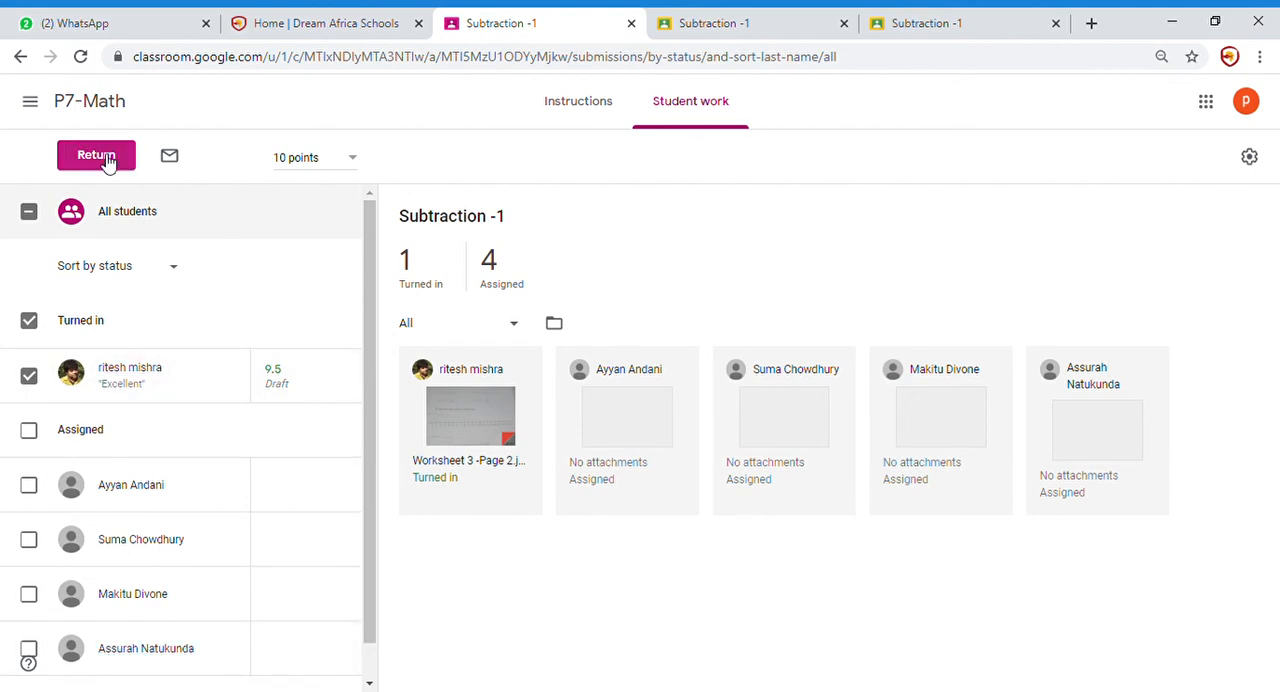
pyautogui.click(96, 154)
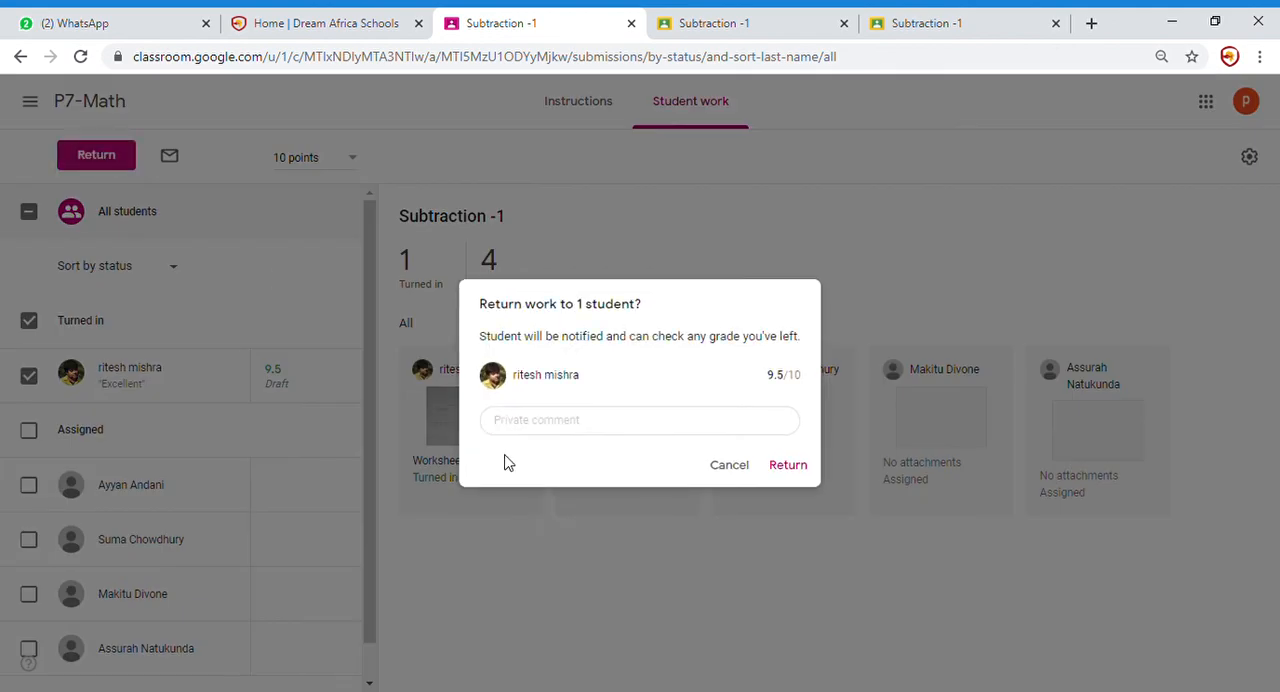
pyautogui.moveTo(575, 365)
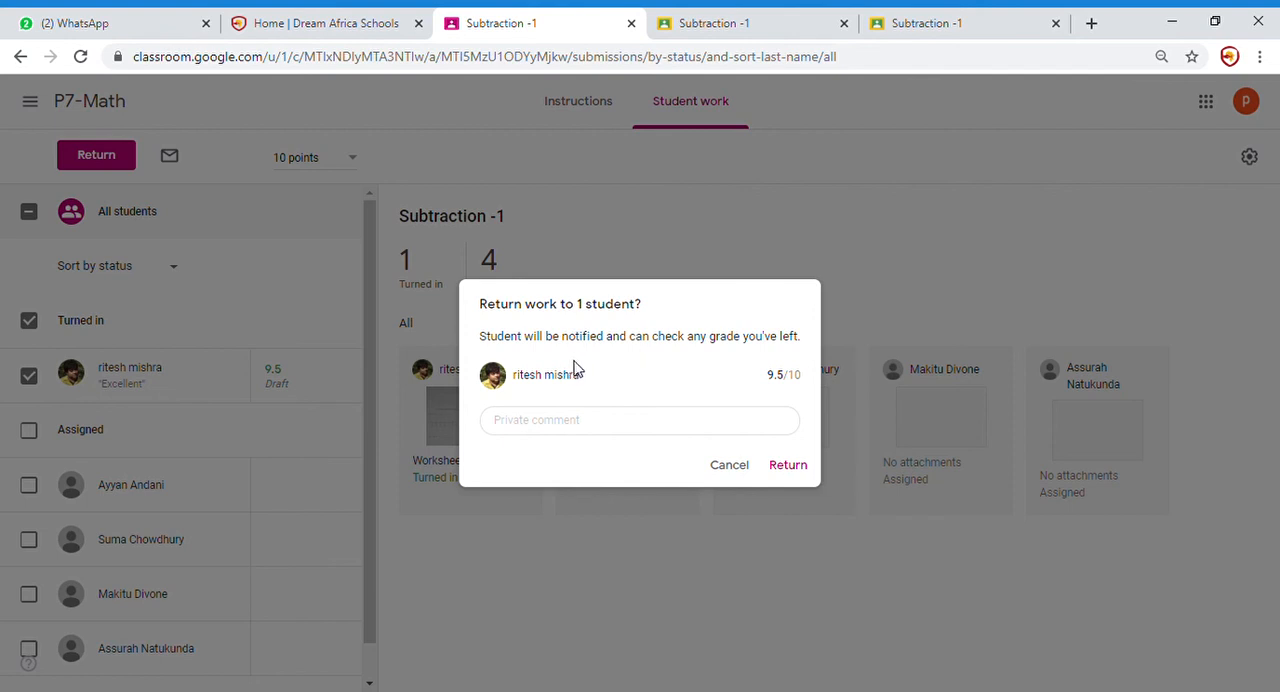
pyautogui.moveTo(688, 356)
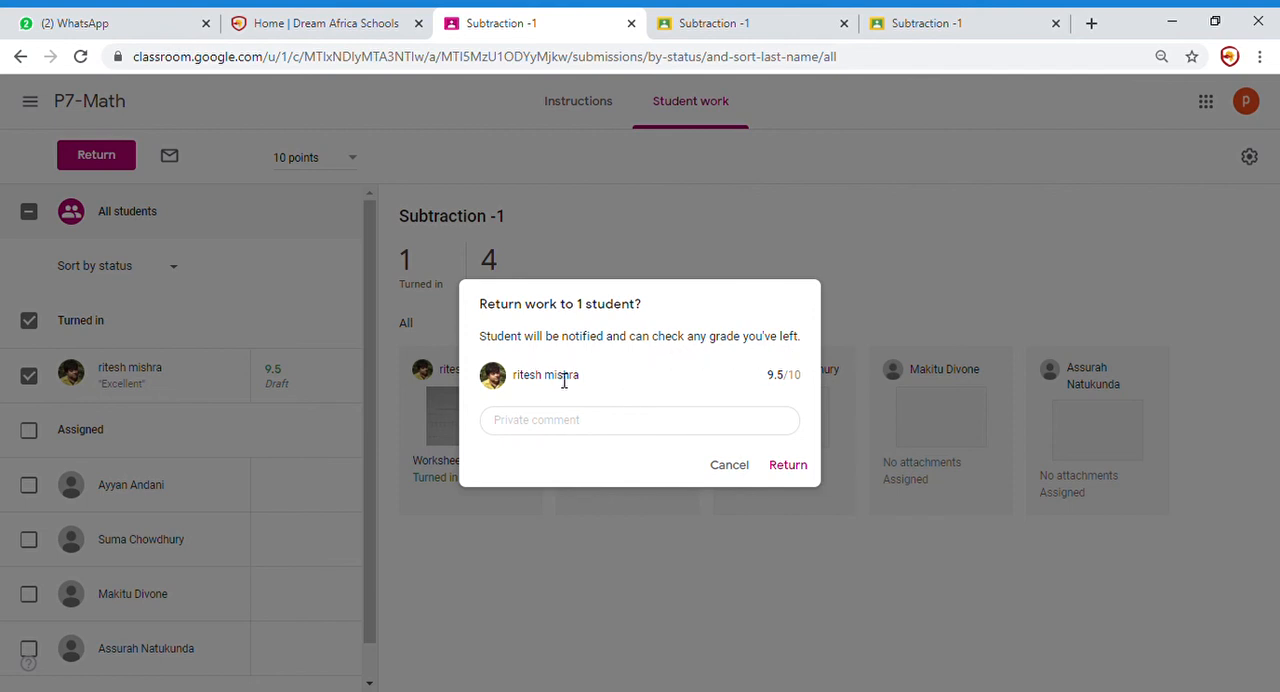
pyautogui.moveTo(622, 387)
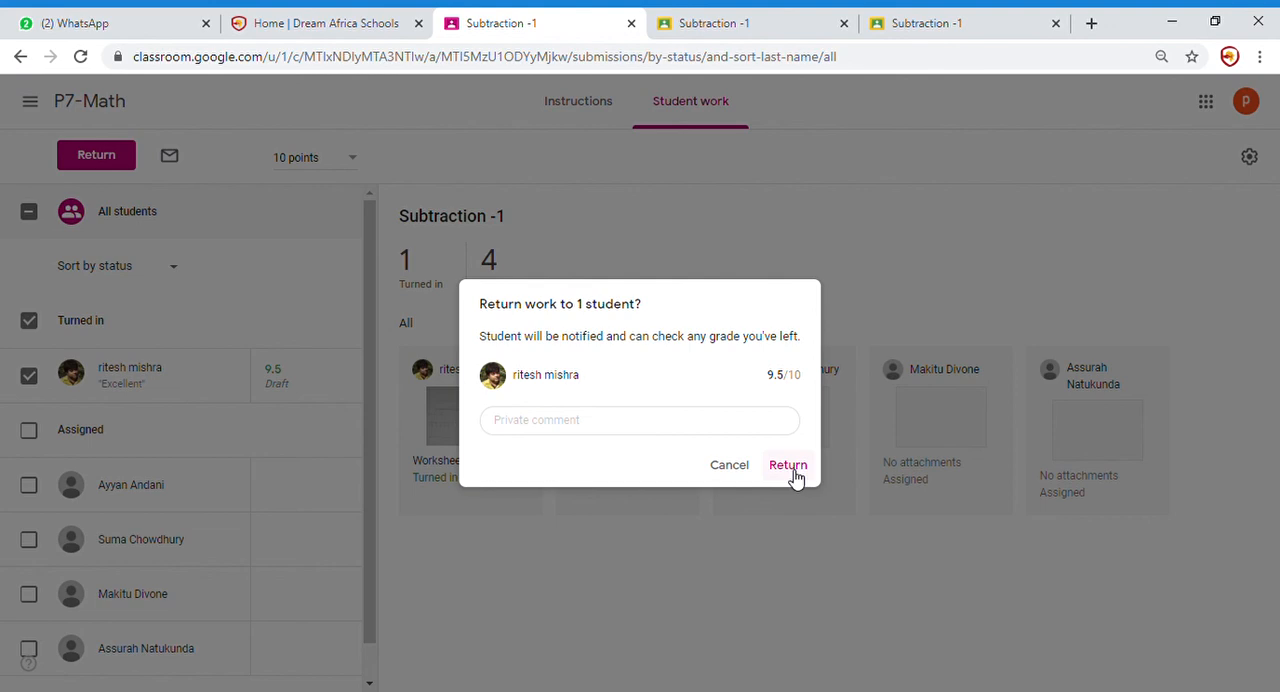
pyautogui.click(788, 464)
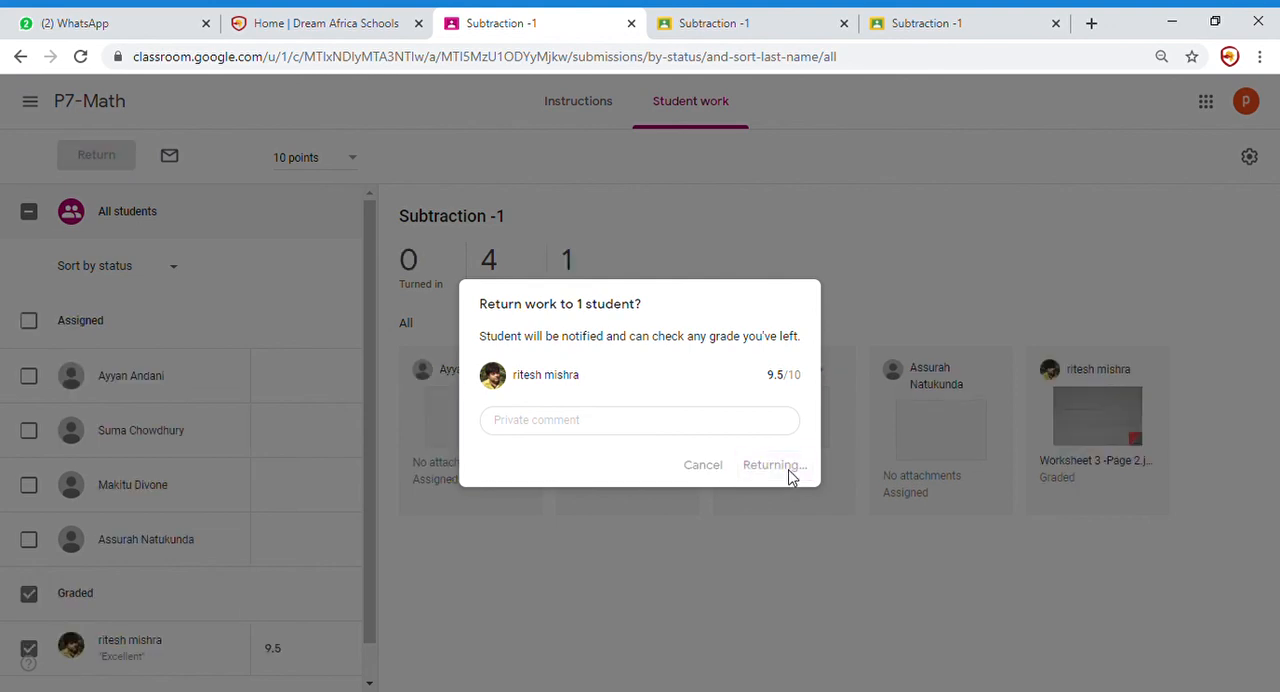
pyautogui.click(770, 464)
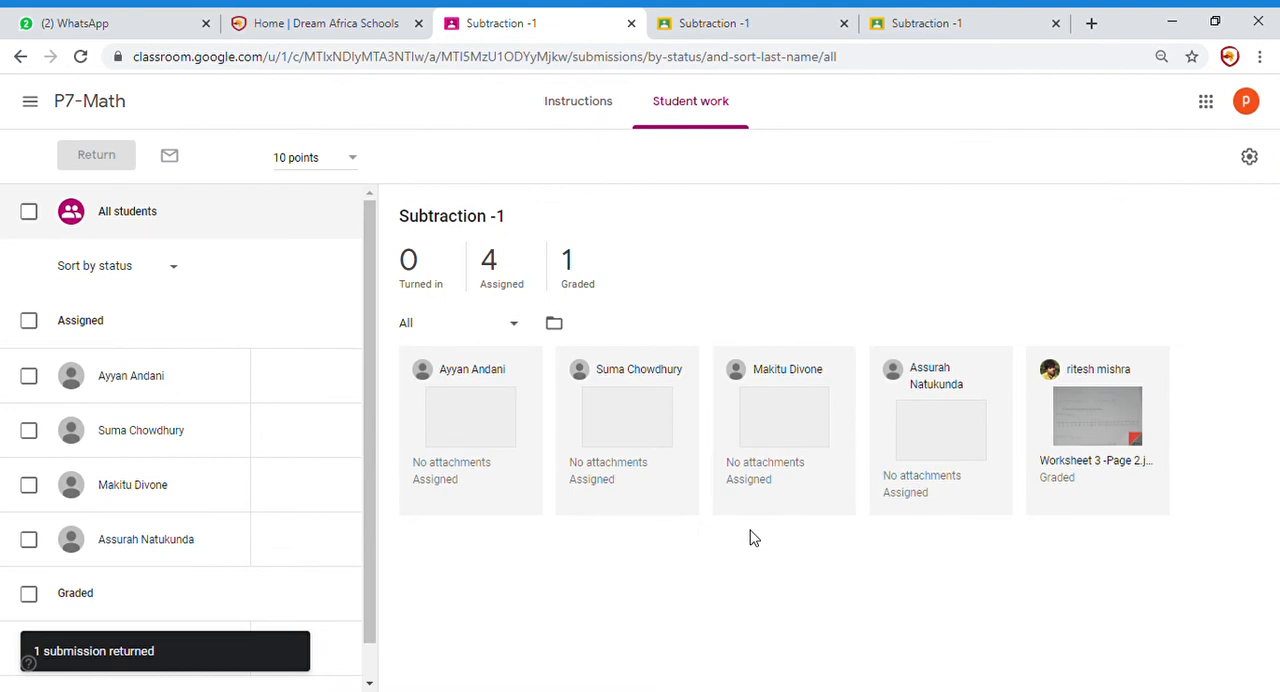
pyautogui.moveTo(601, 300)
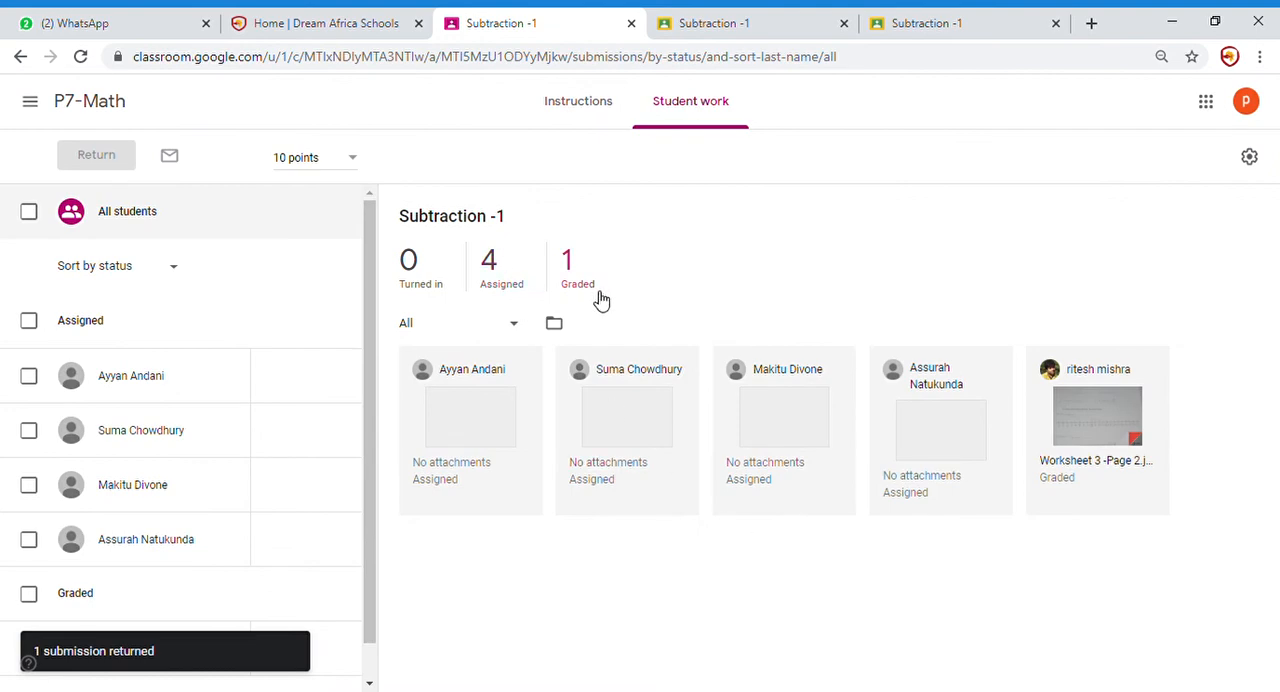
pyautogui.moveTo(905, 510)
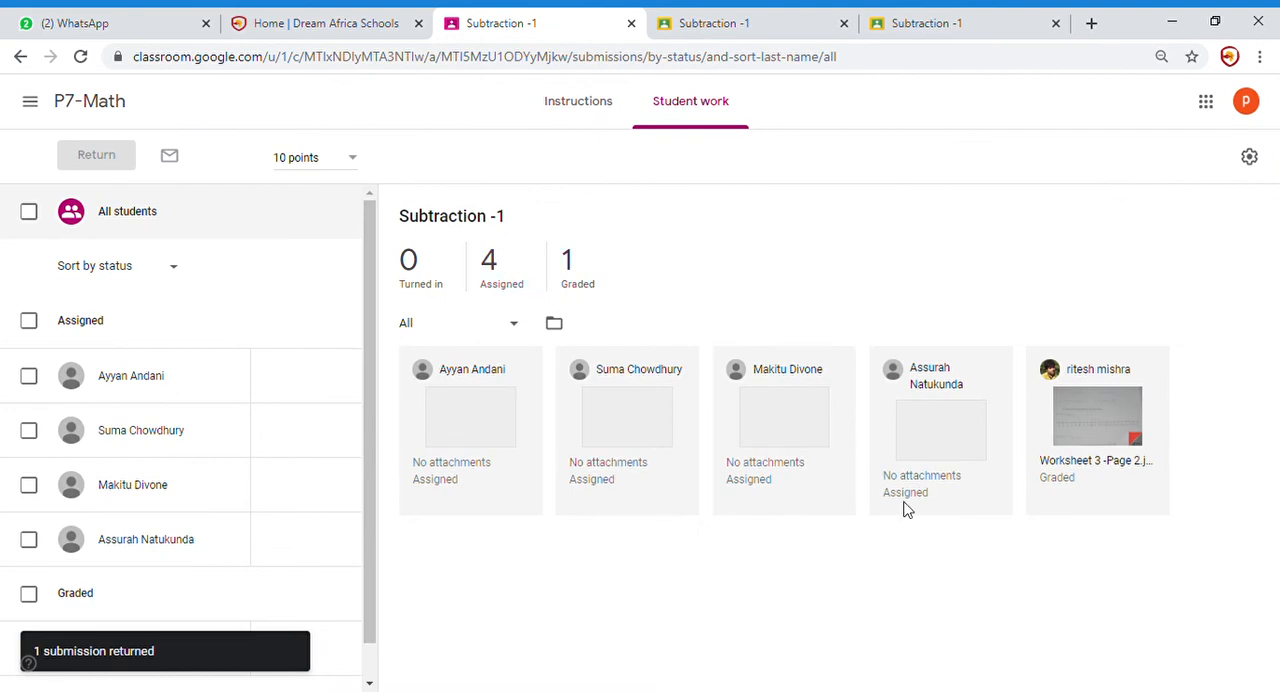
pyautogui.moveTo(955, 500)
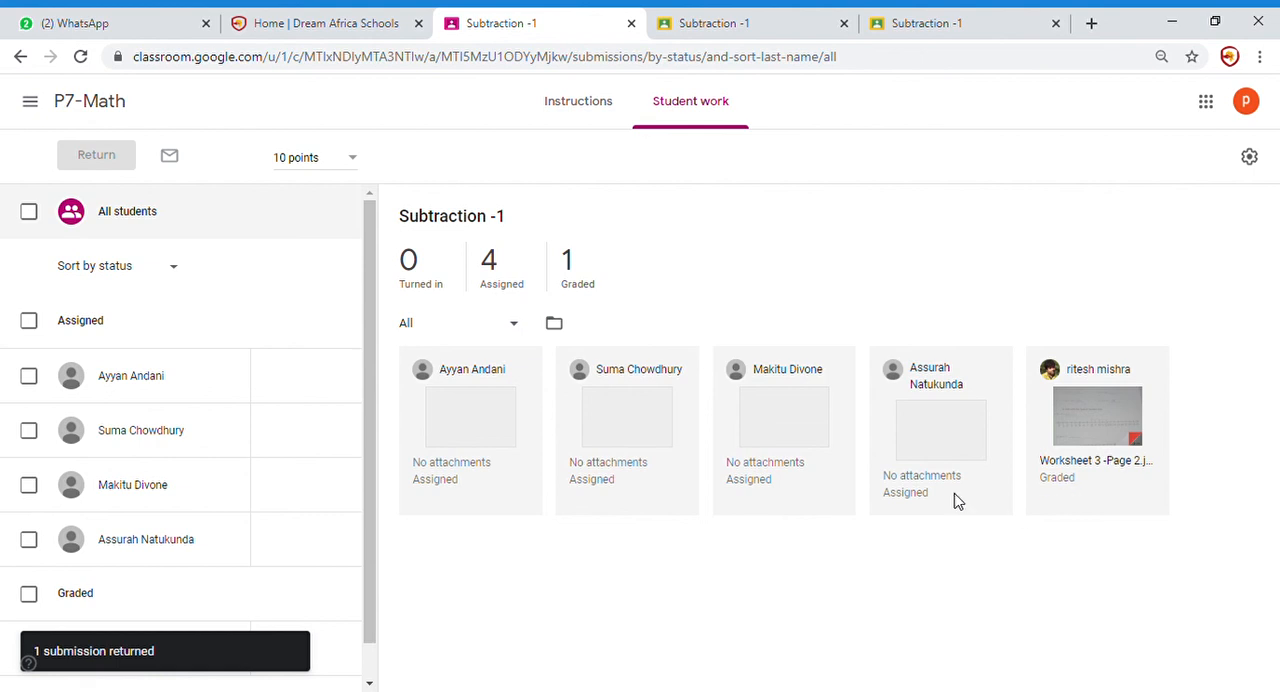
pyautogui.moveTo(952, 515)
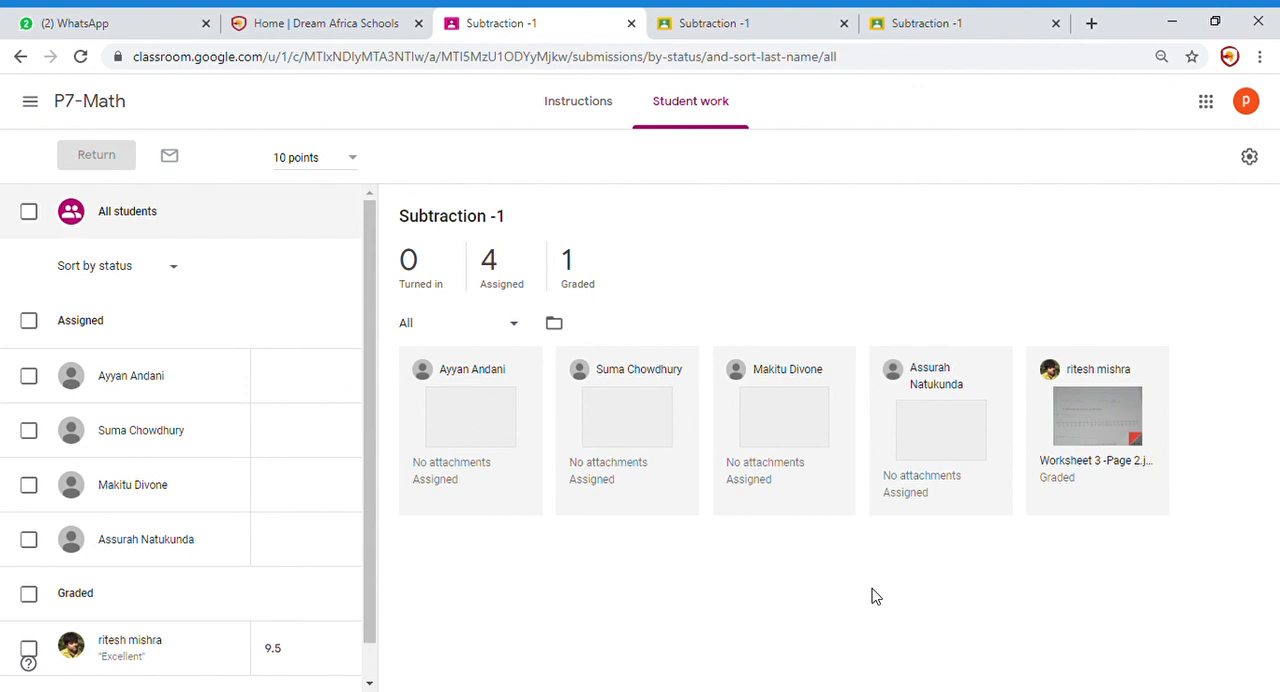
pyautogui.moveTo(855, 560)
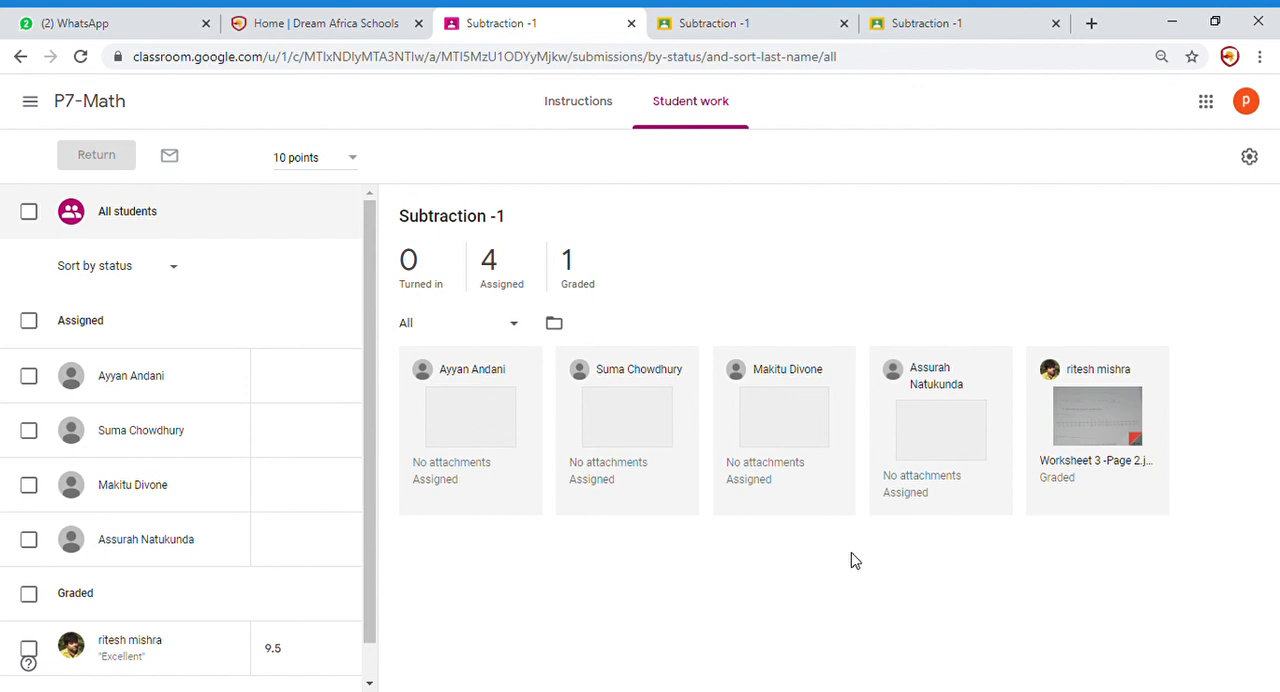
pyautogui.moveTo(1093, 246)
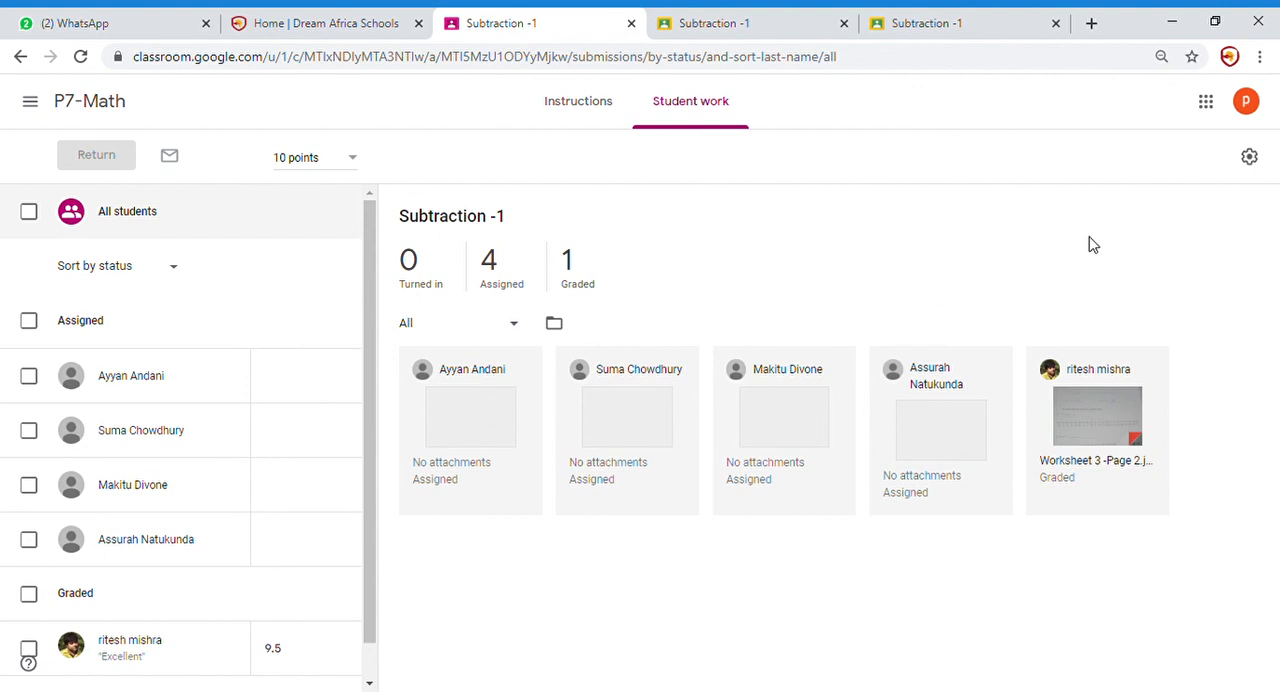